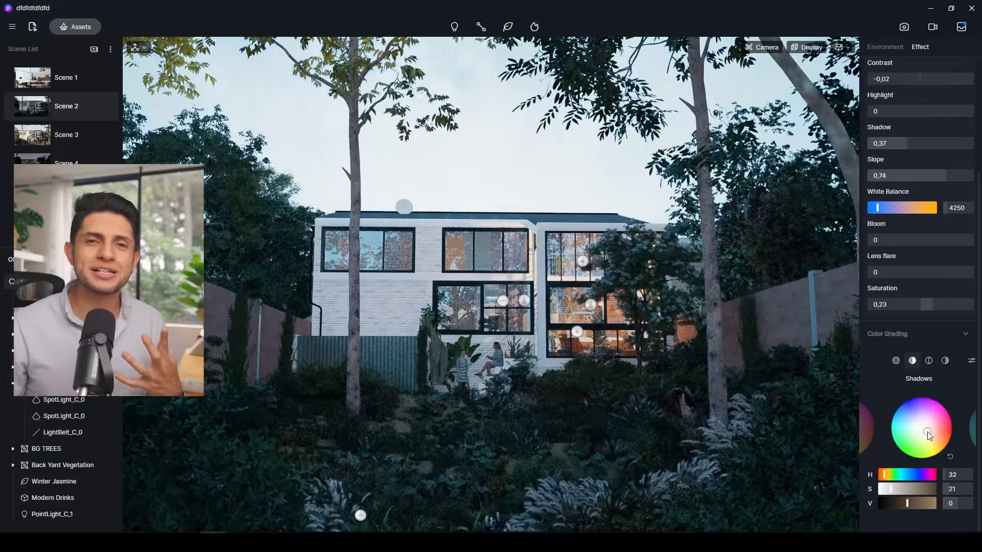
Shift the Shadows colour wheel toward a warmer, more saturated tint.
left_click_drag(928, 436, 931, 436)
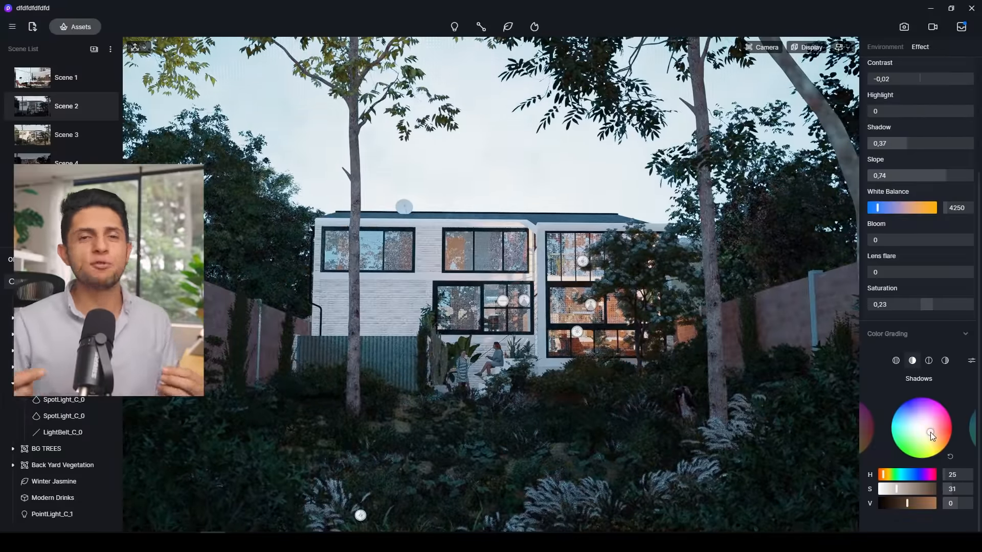
left_click_drag(930, 435, 912, 424)
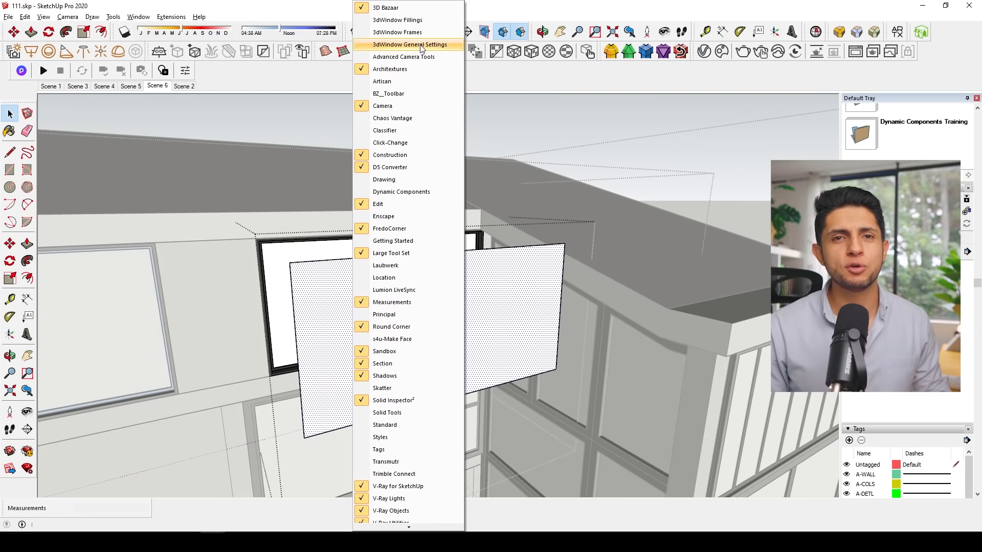
Create a window from the panel face with 3 stiles and a selected frame profile.
left_click(397, 32)
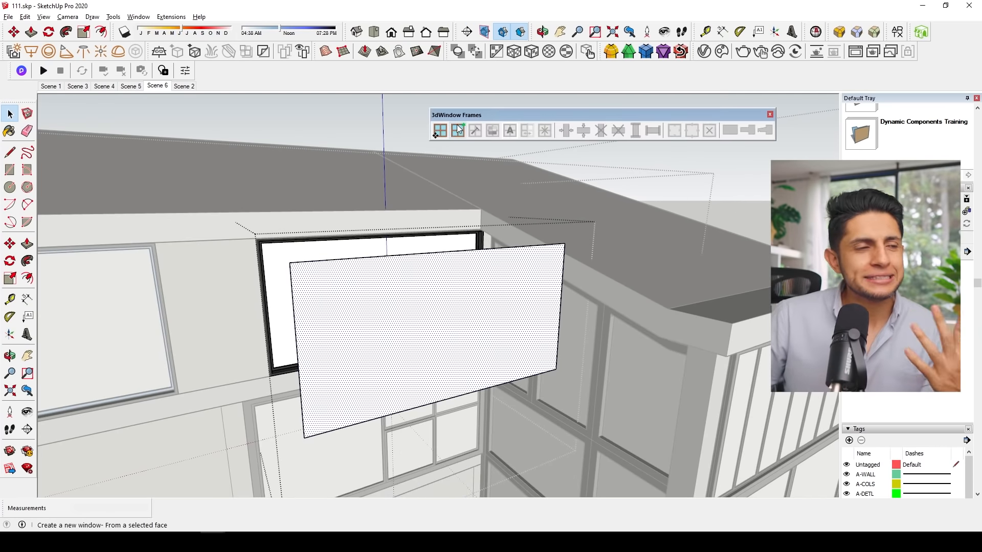
left_click(457, 130)
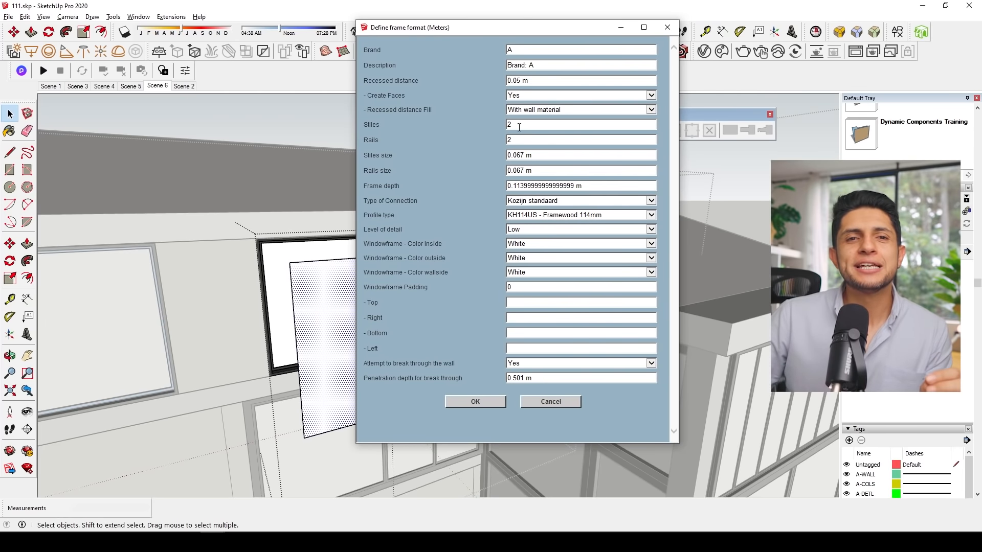
type("3")
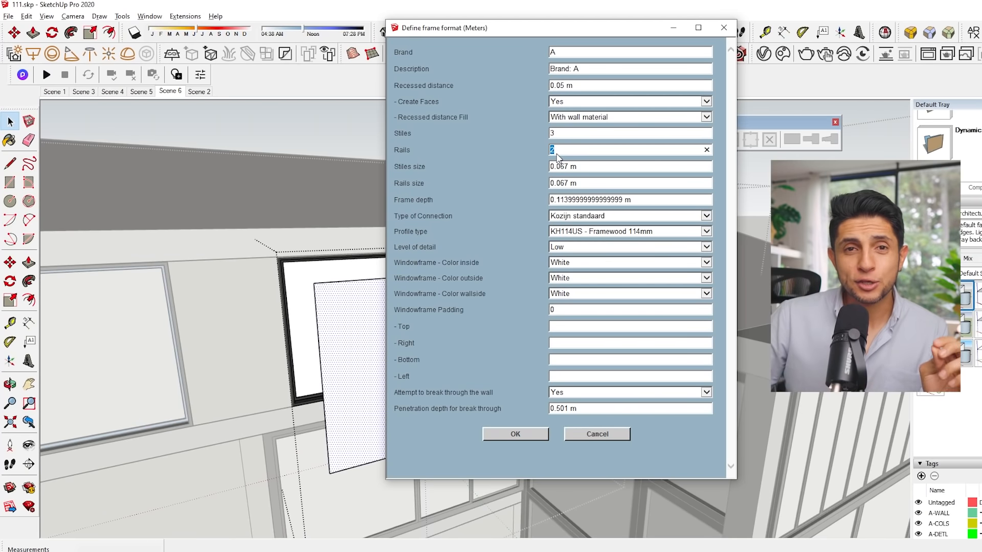
left_click(705, 231)
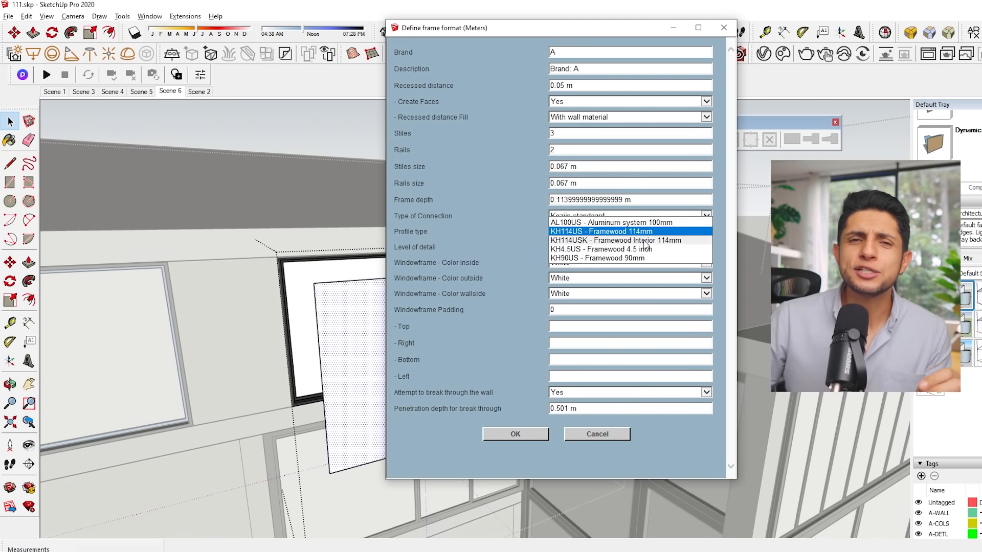
left_click(515, 434)
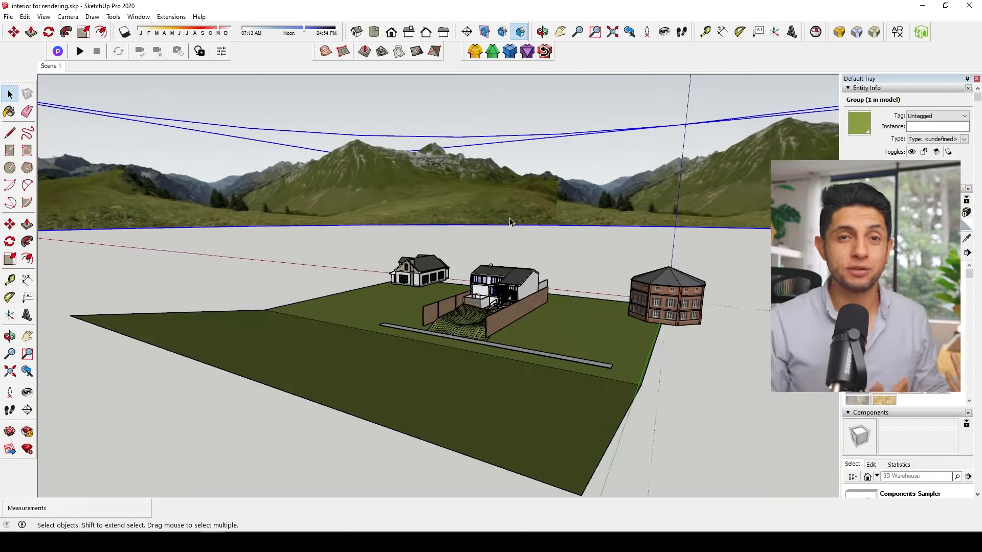
Browse the 3D Warehouse gutter search results for a model to download.
scroll("down", 3)
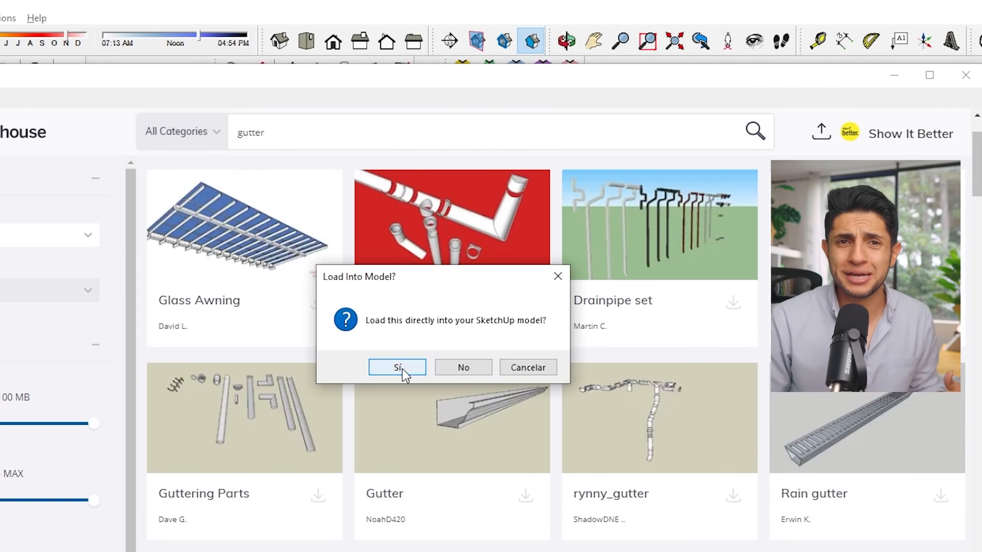
Confirm 'Sí' to load the gutter straight into the SketchUp house model.
left_click(397, 367)
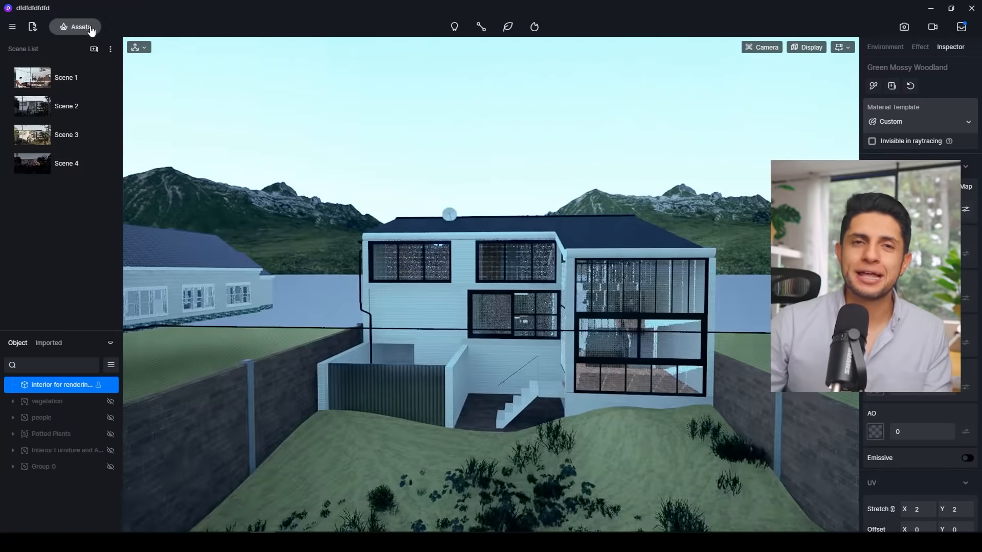
Apply library glass to the windows and browse brick and ground materials for walls and terrain.
left_click(77, 27)
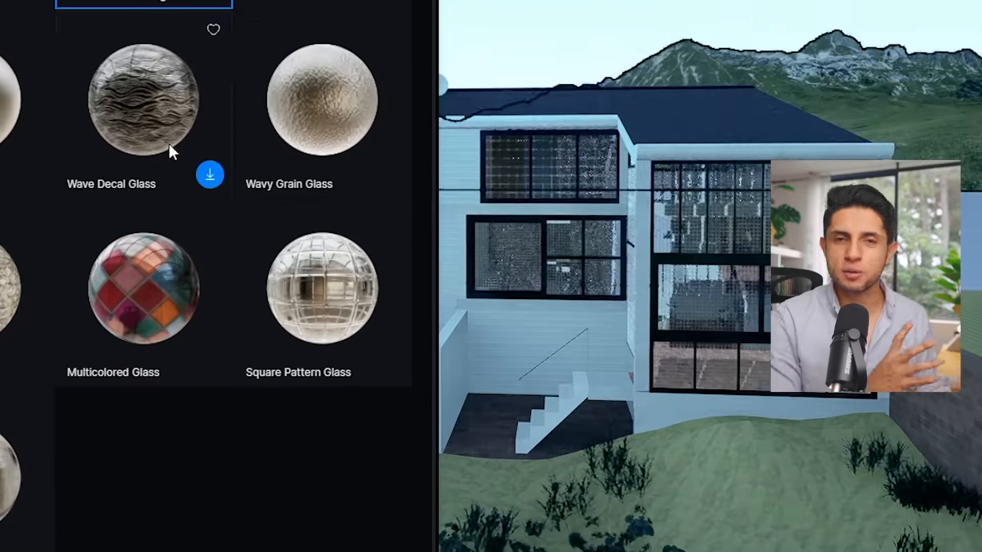
left_click(321, 288)
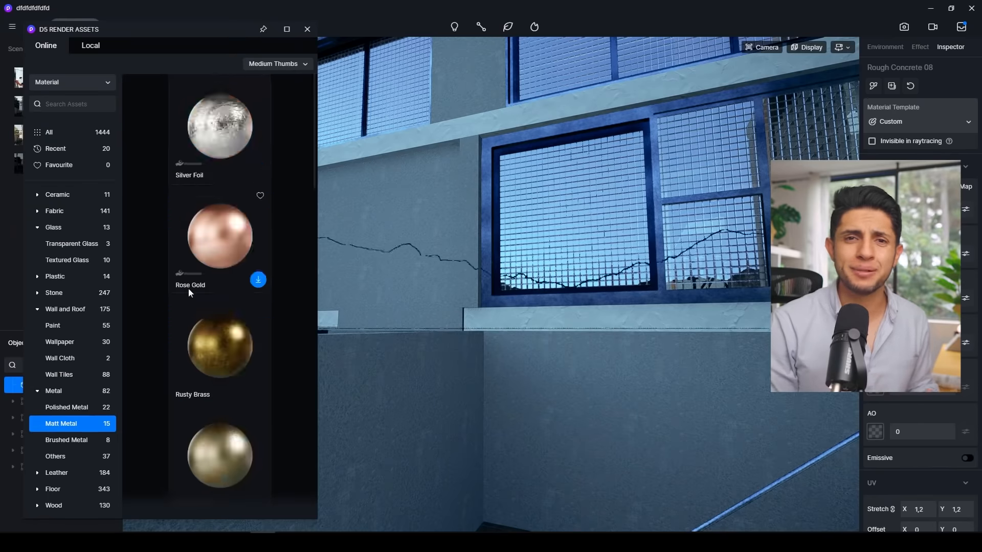
scroll("down", 3)
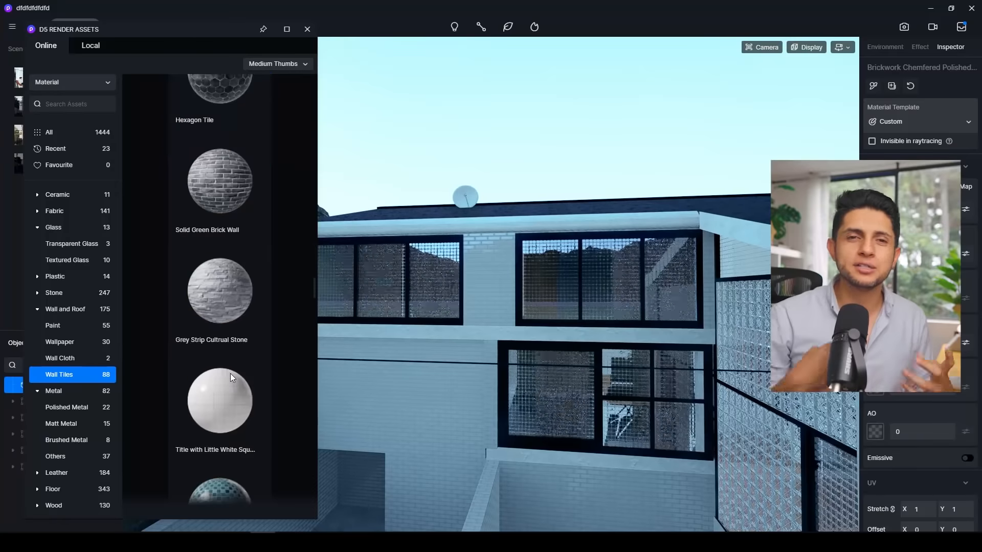
scroll("down", 3)
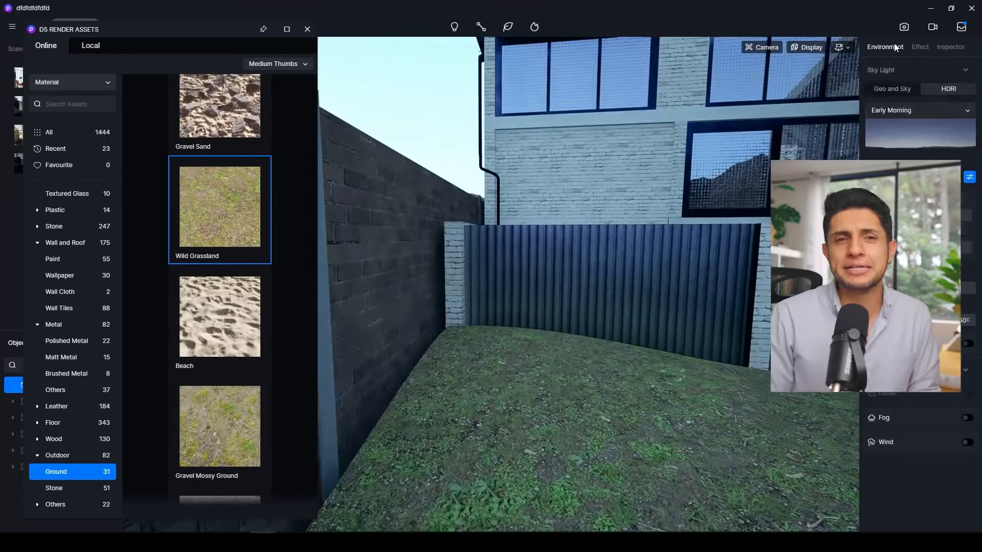
Check Effect and Environment settings, then apply the grass texture to the hillside ground.
left_click(919, 46)
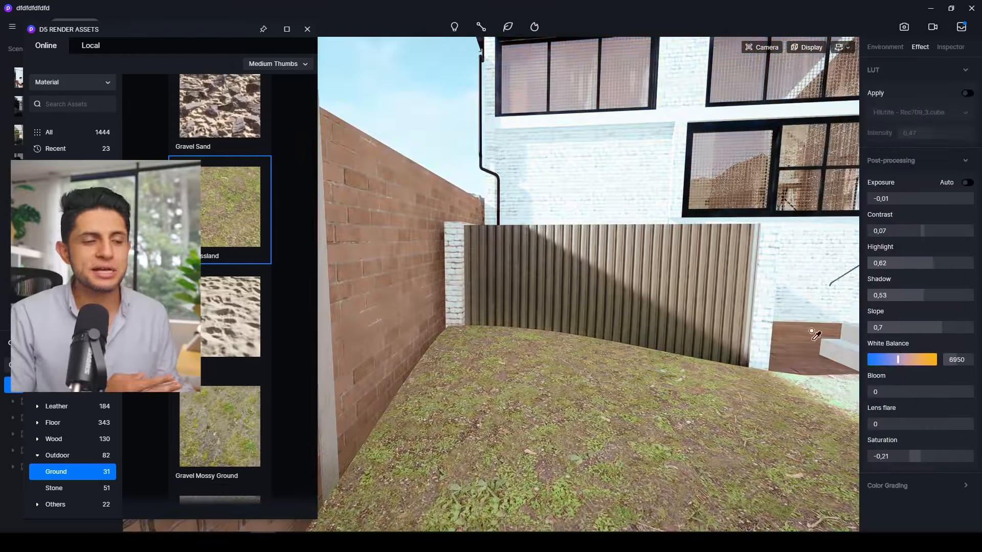
left_click(885, 46)
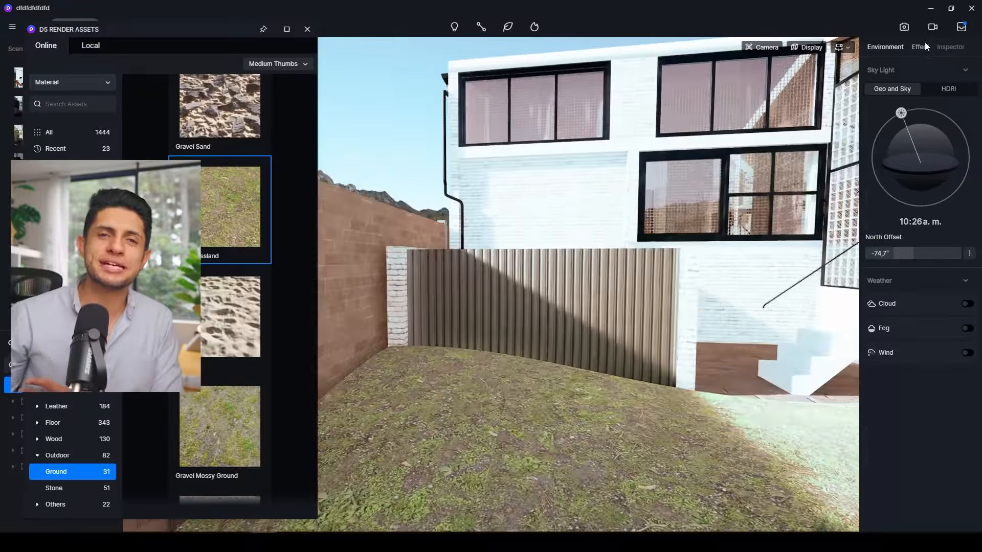
left_click(920, 47)
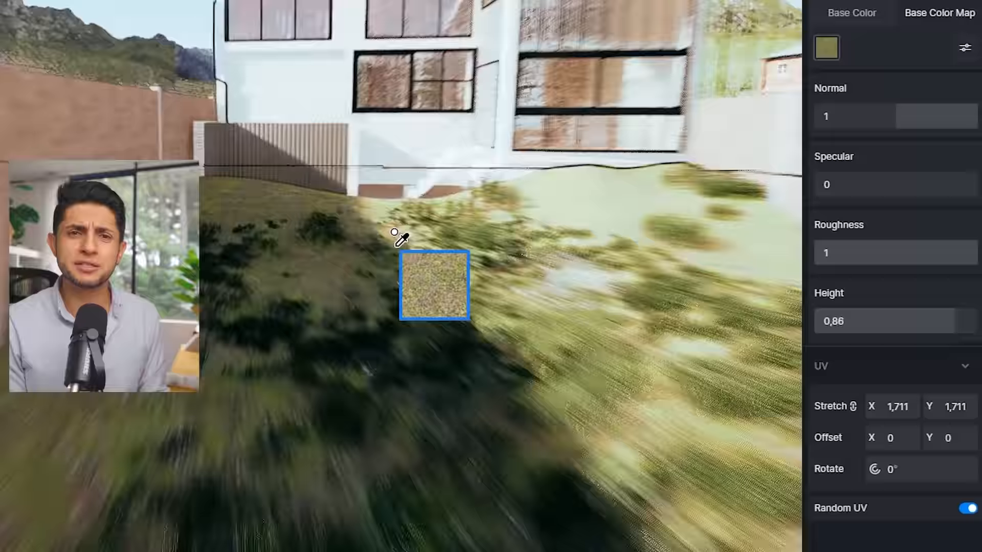
left_click_drag(908, 321, 889, 320)
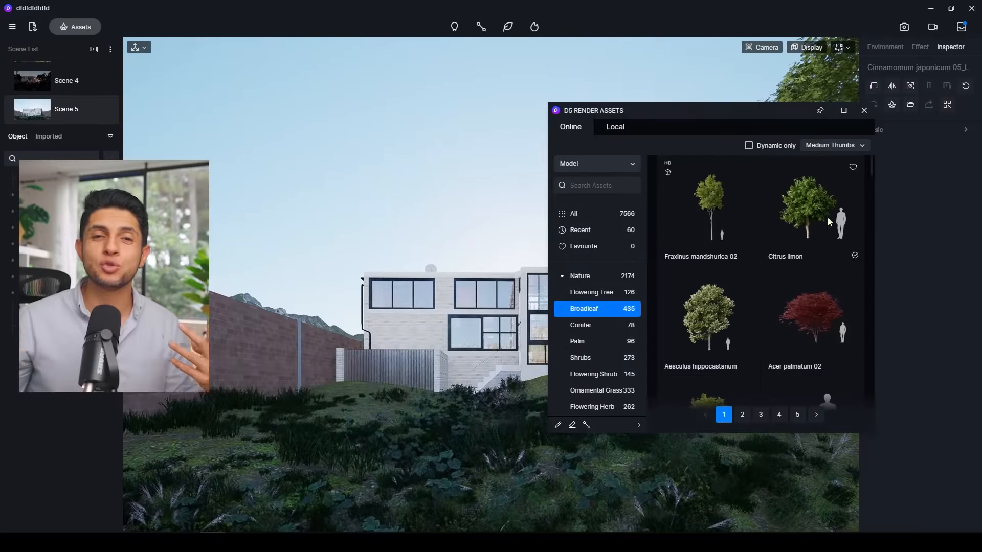
Pick a broadleaf tree and Other Herb grasses and paint them across the garden ground.
left_click(708, 317)
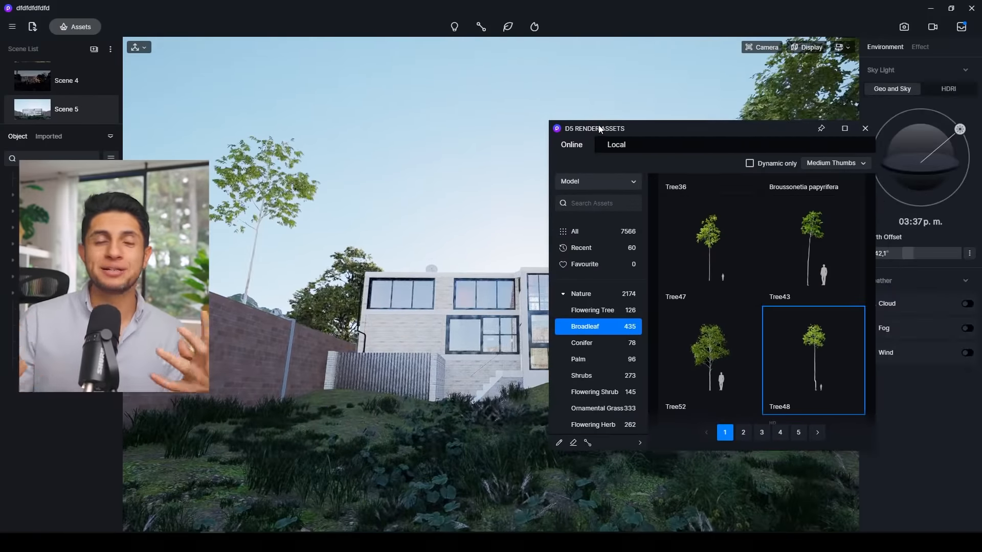
scroll("down", 3)
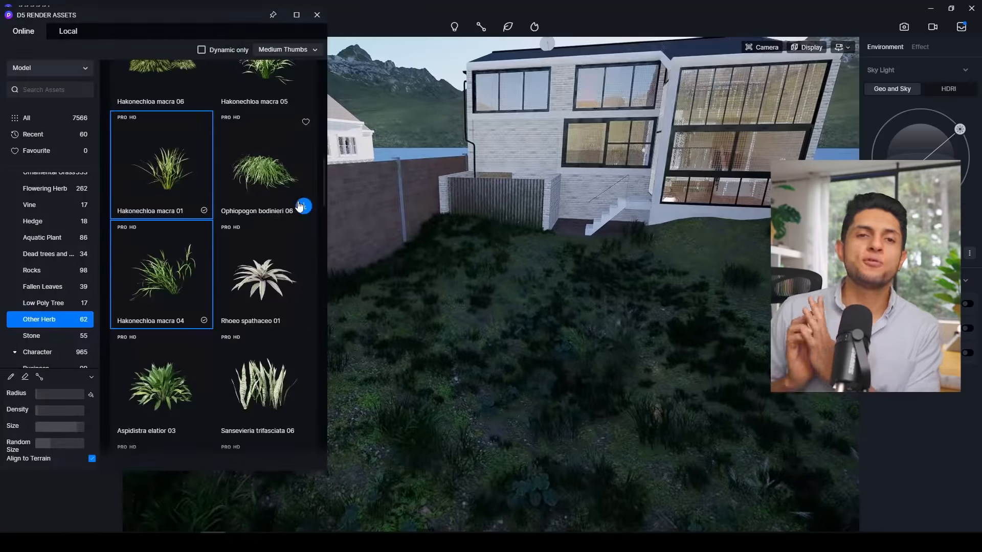
scroll("down", 3)
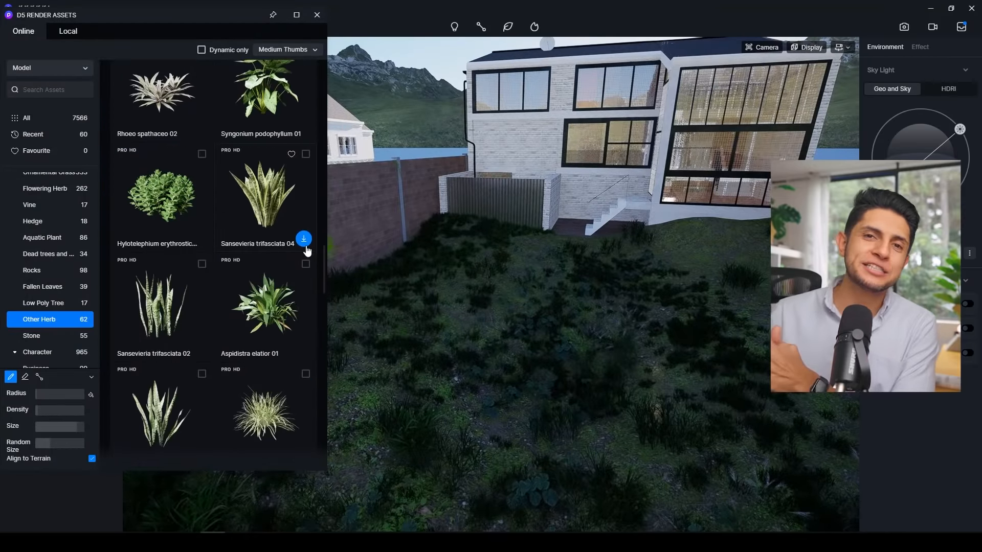
scroll("down", 3)
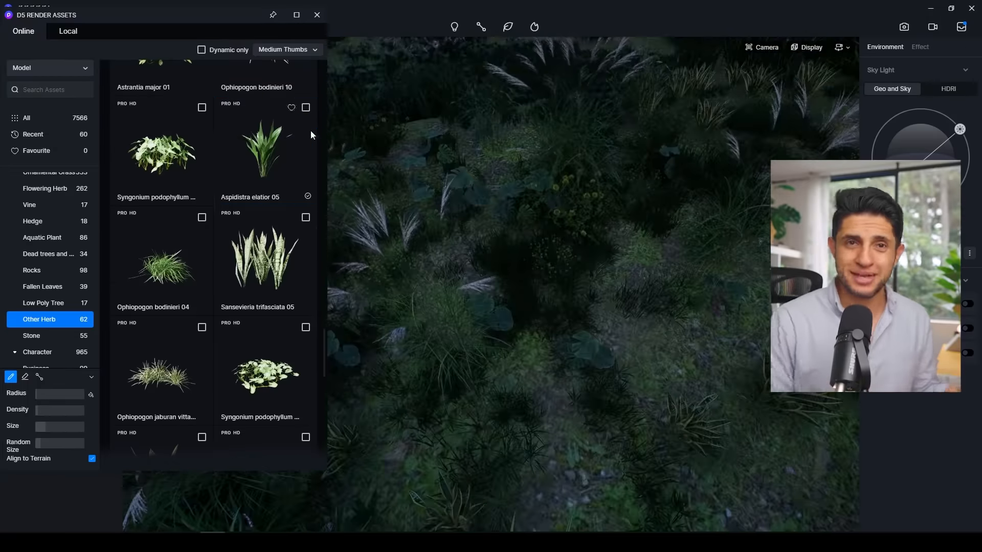
left_click(47, 203)
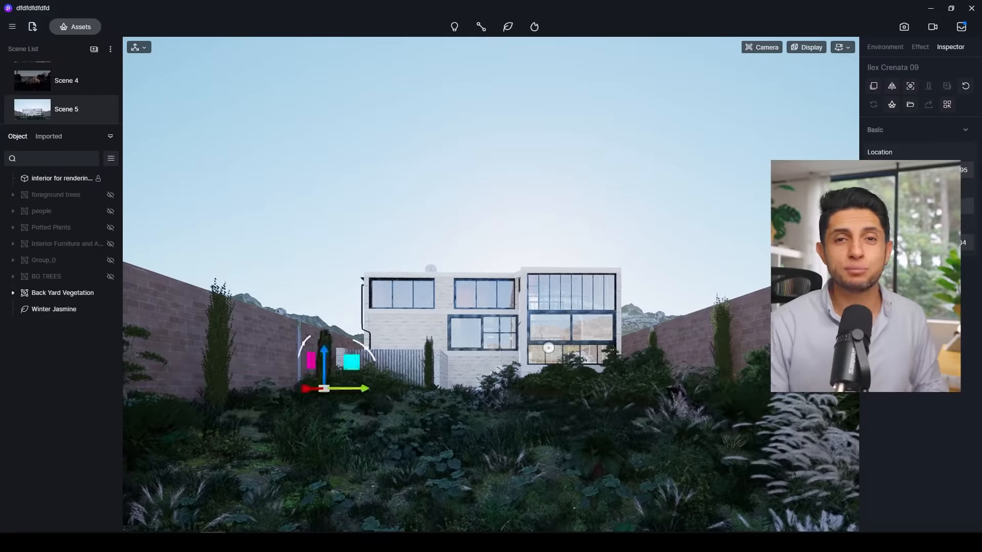
Unhide the tree and potted-plant groups and bring up the model asset library.
left_click(52, 227)
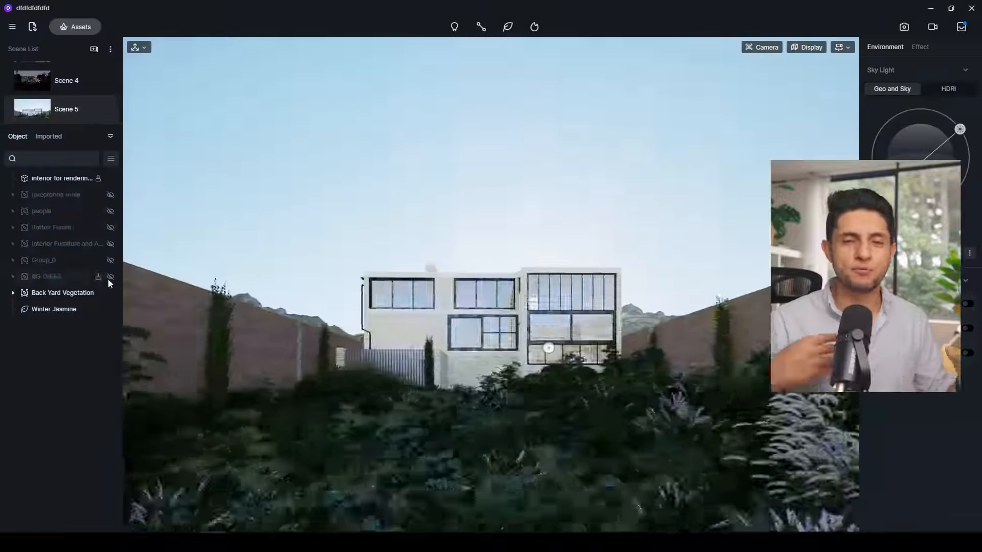
left_click(74, 27)
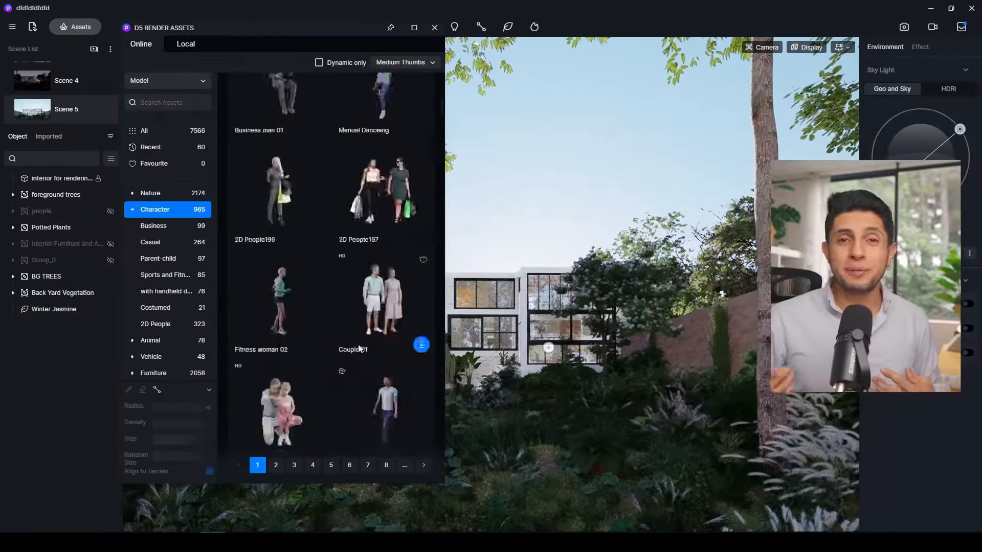
Place Casual woman characters from page 2 by the staircase, then browse food and beverage models.
scroll("down", 3)
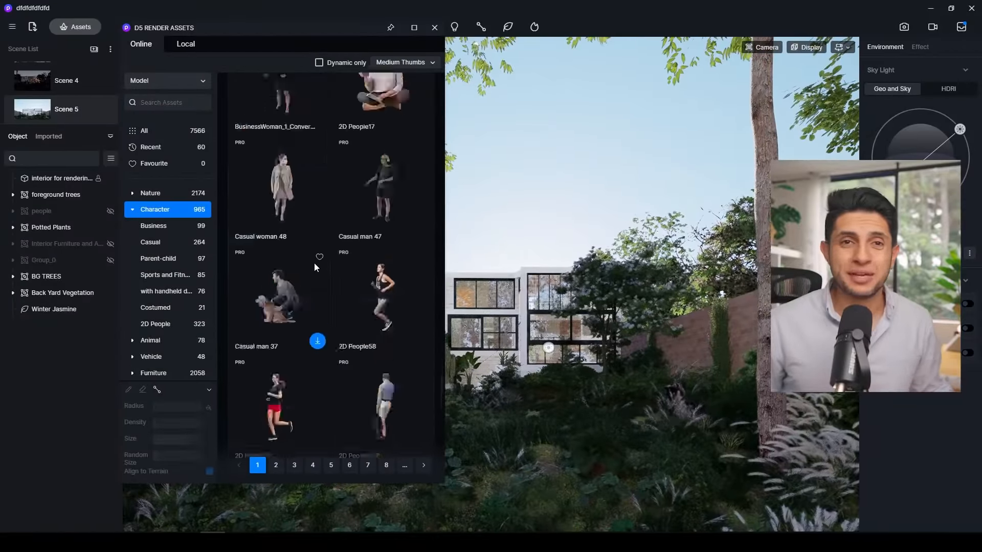
left_click(276, 464)
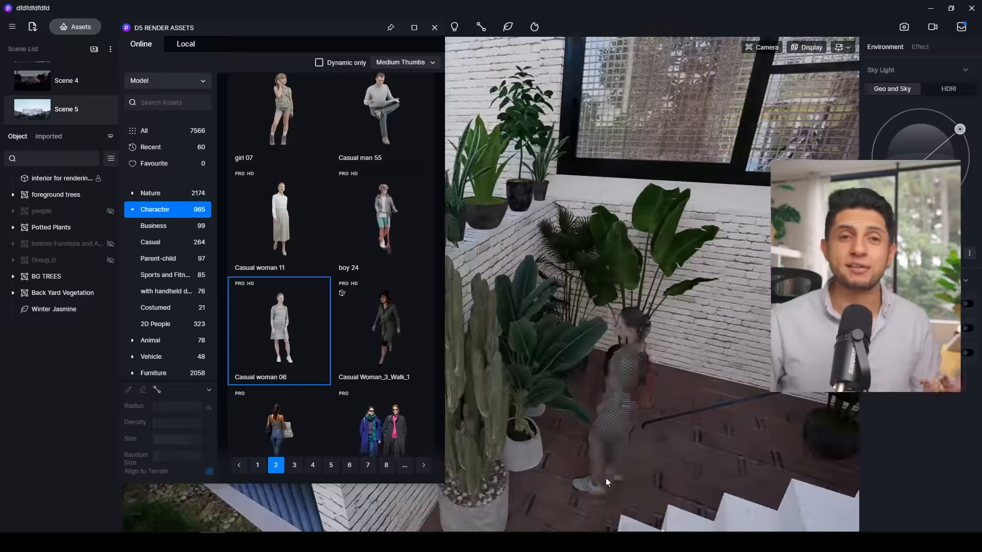
left_click(381, 213)
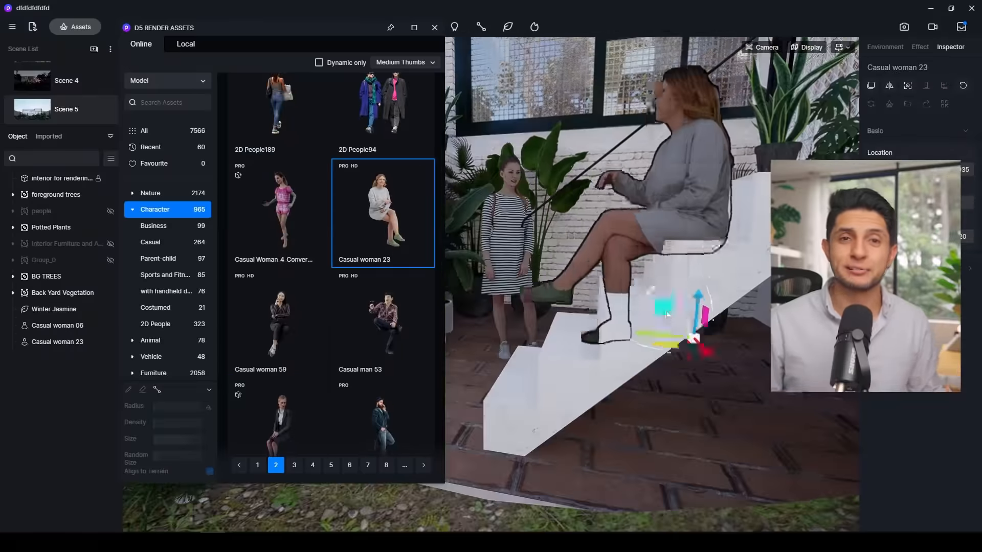
left_click(167, 355)
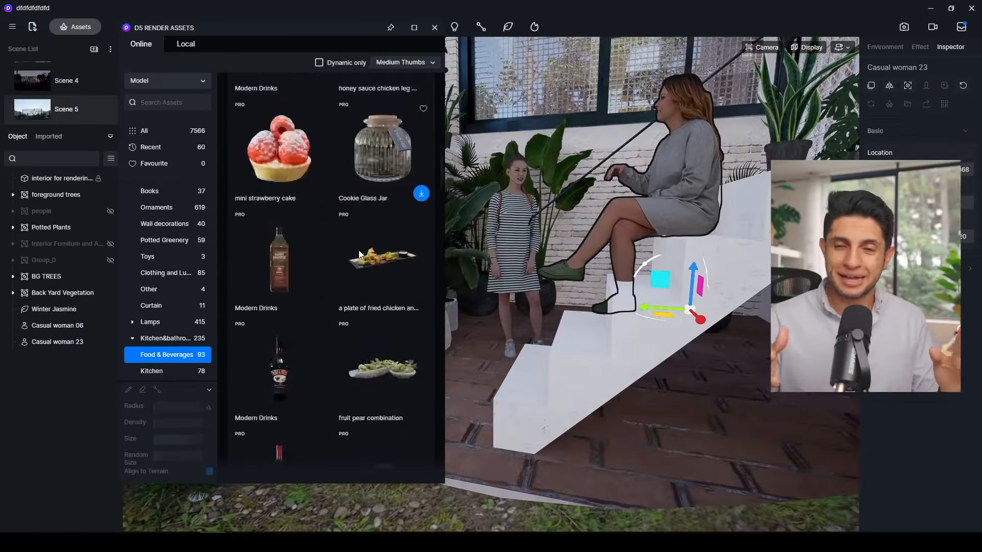
scroll("down", 3)
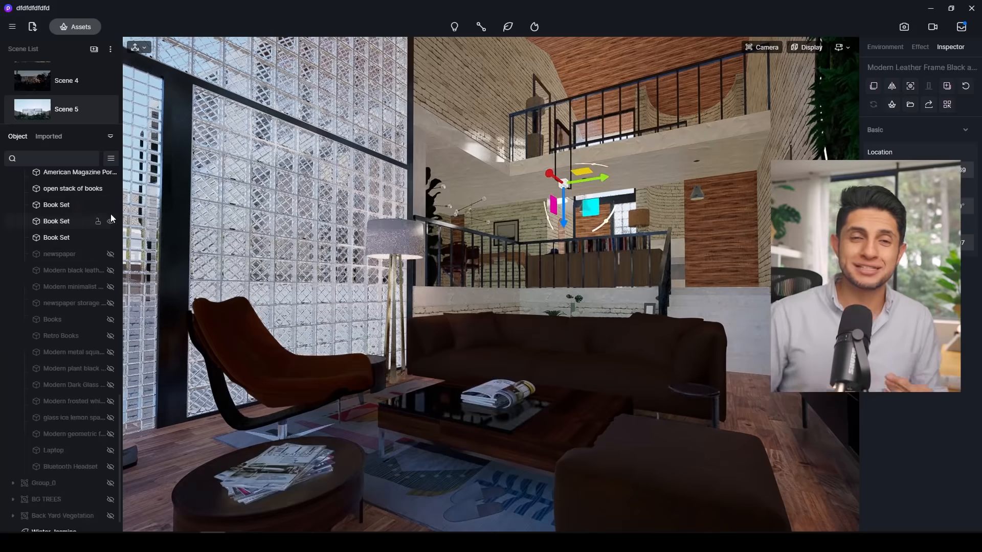
Unhide the living-room decor — books, newspaper and laptop — on the coffee table.
left_click(52, 319)
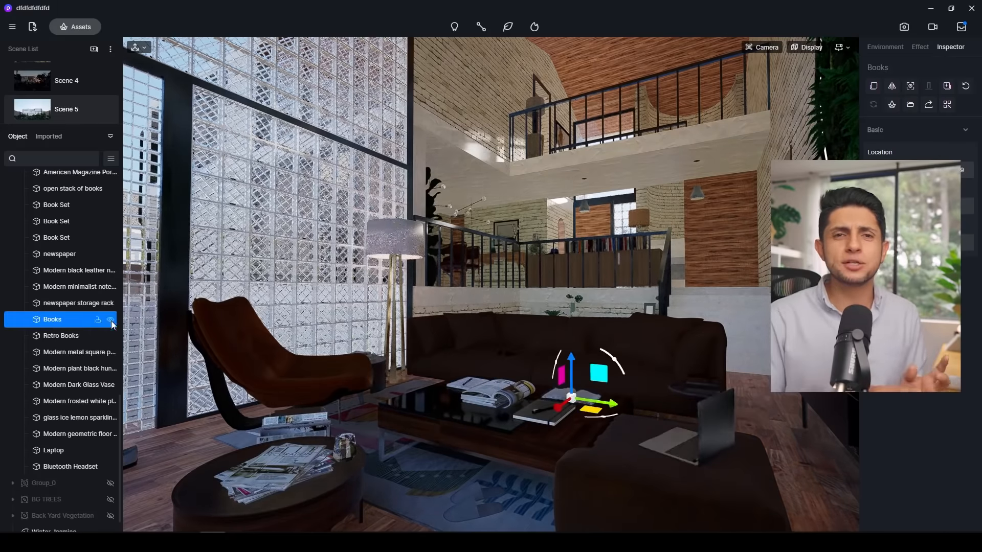
left_click(920, 46)
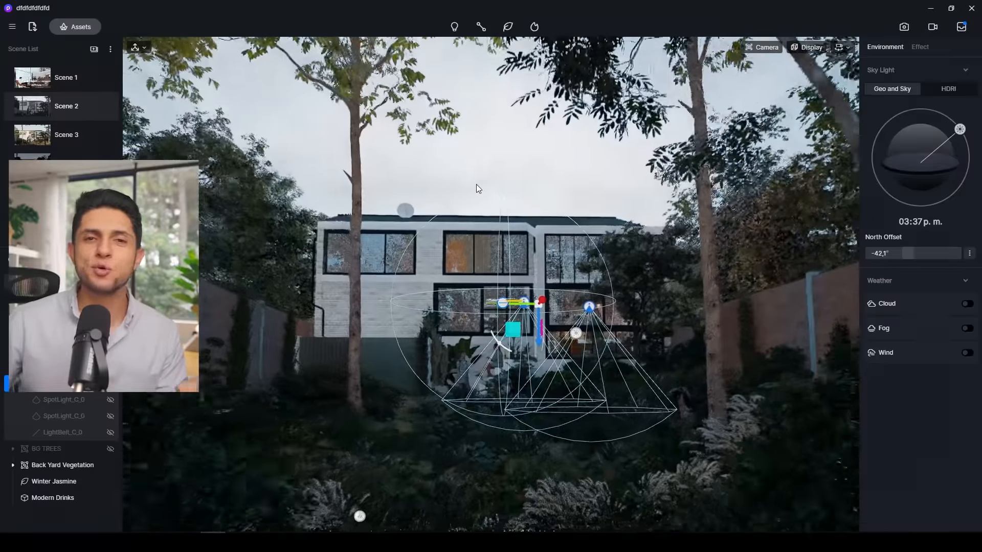
Set the Sky Light to 4:26 pm and enable full cloud cover with Amount 1.
left_click(967, 304)
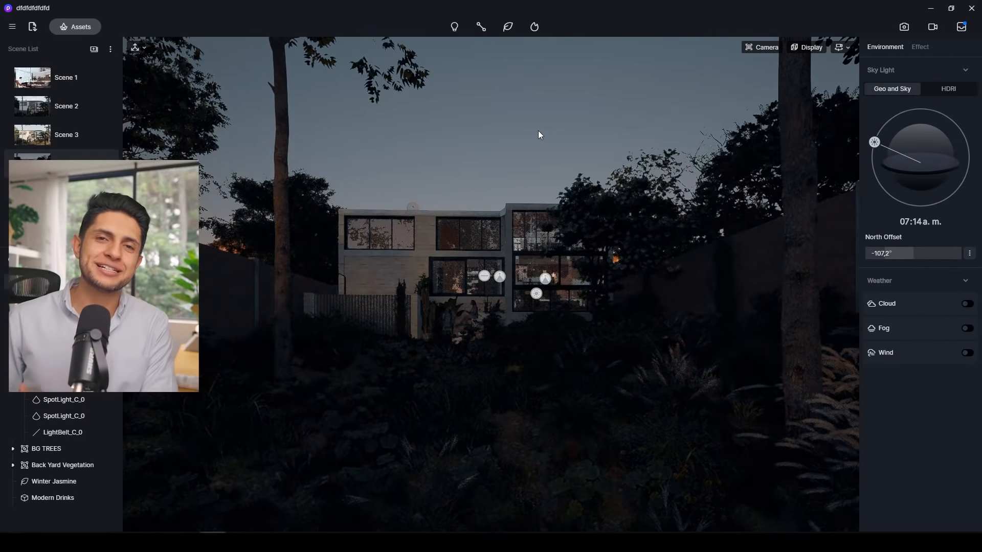
left_click(65, 105)
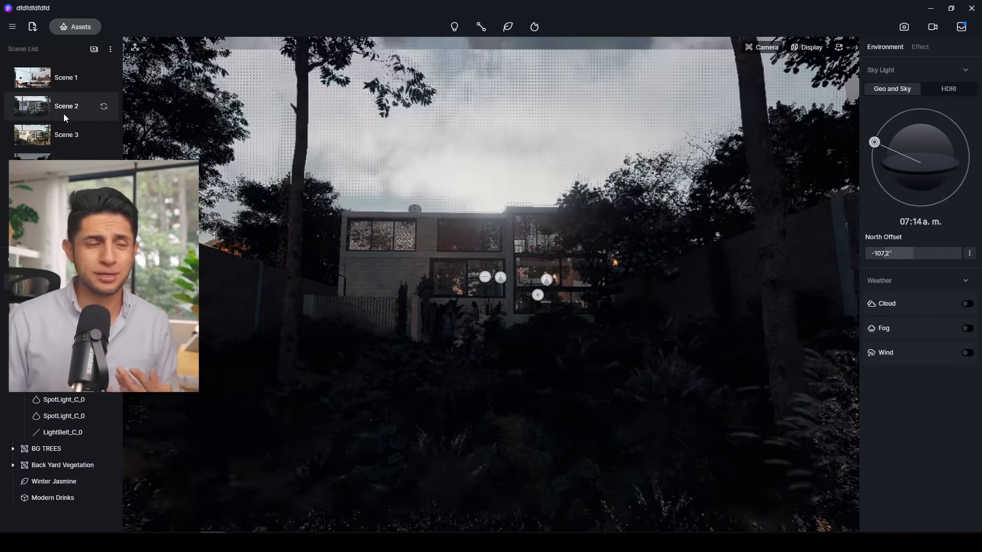
left_click(966, 304)
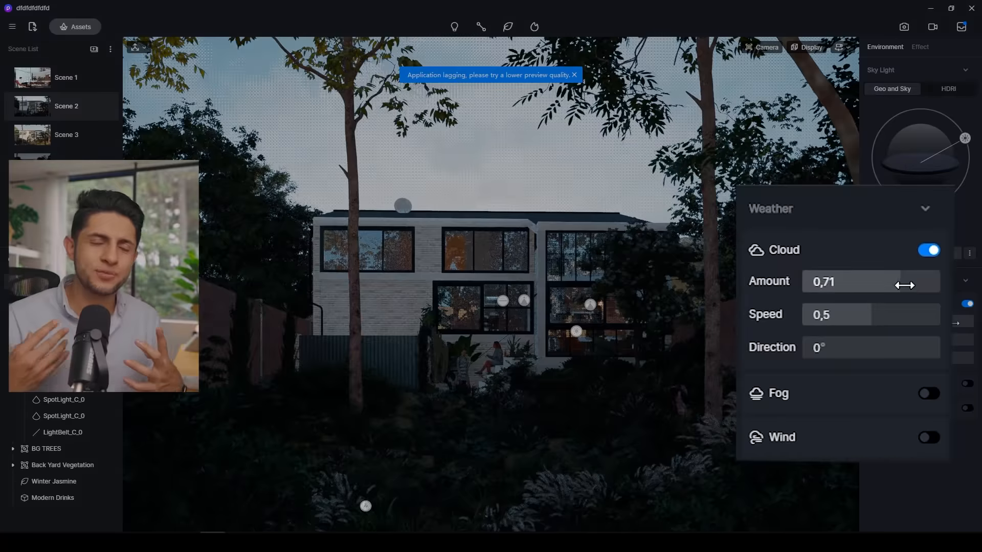
left_click_drag(905, 285, 933, 285)
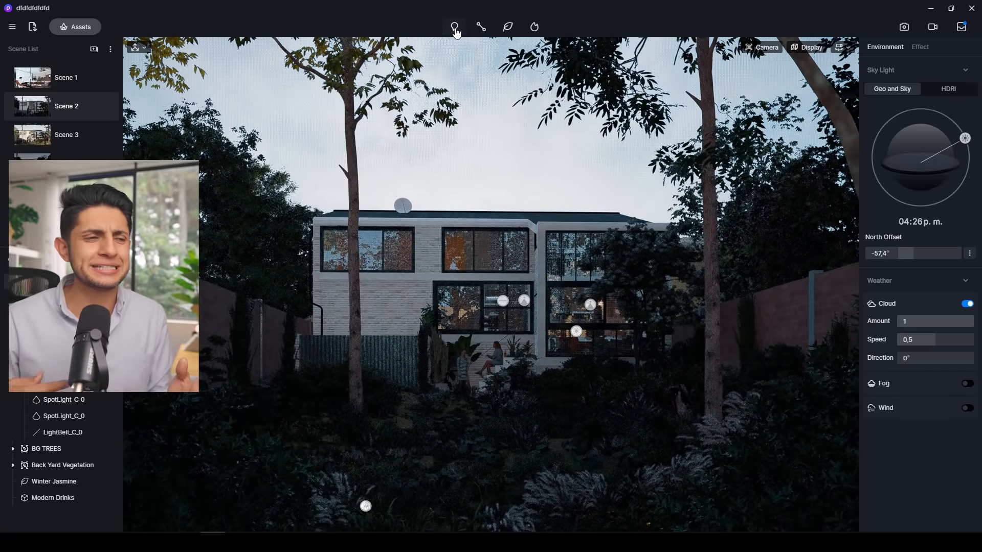
Place a point light at the house, enable camera Depth of Field and set its focus point.
left_click(456, 26)
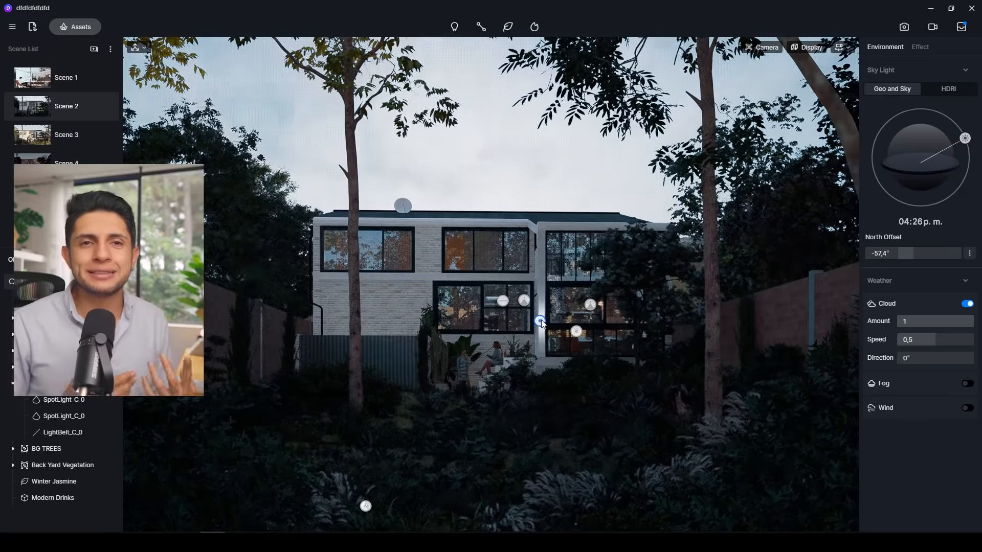
left_click(541, 321)
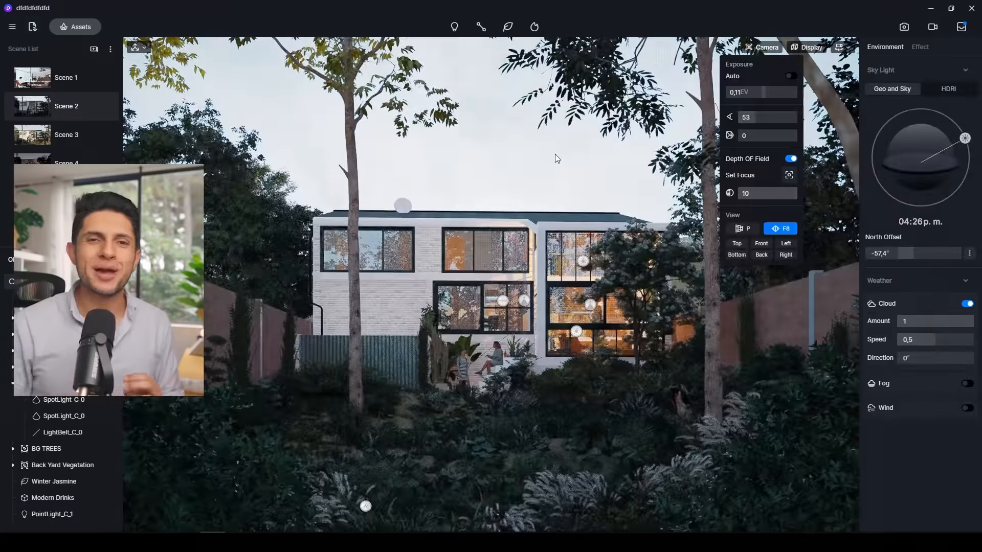
left_click(789, 175)
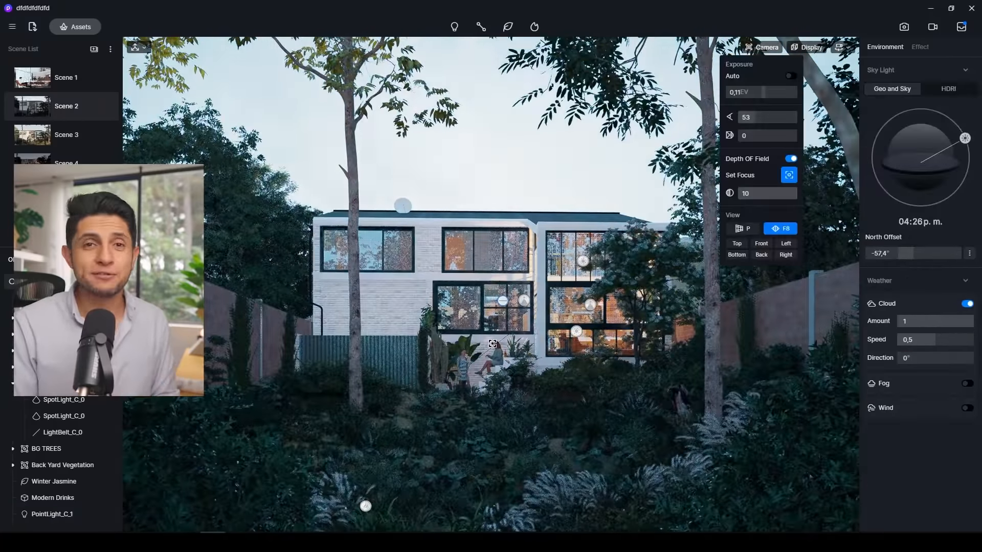
left_click(920, 46)
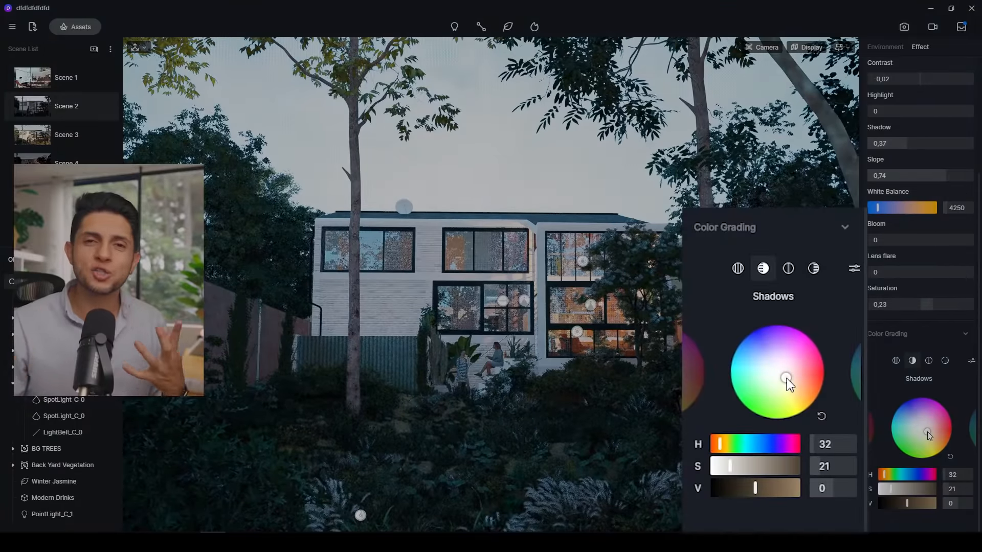
Drag the Shadows wheel to cool blue (H 212, S 43) and lower Contrast to -0.24, Saturation to 0.03.
left_click_drag(788, 377, 791, 380)
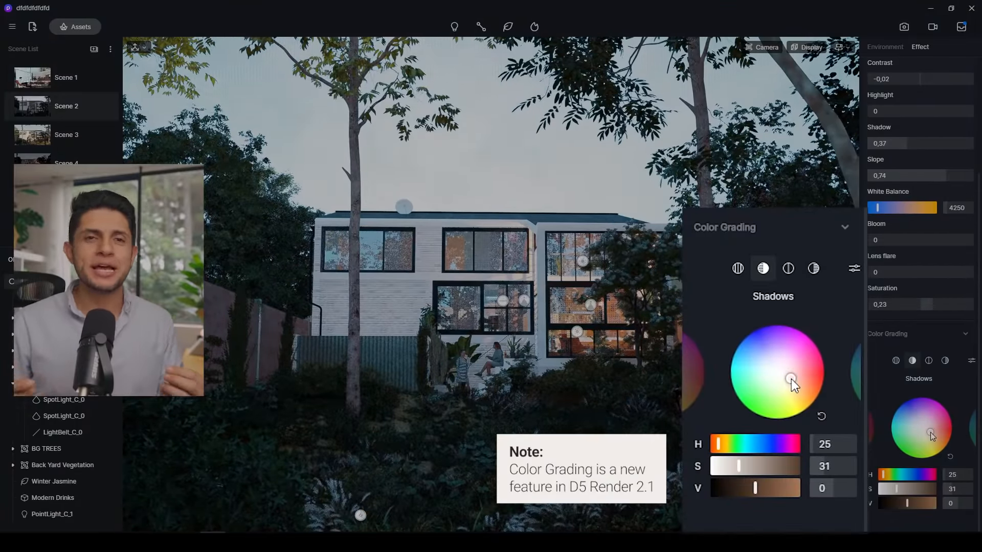
left_click_drag(792, 377, 760, 361)
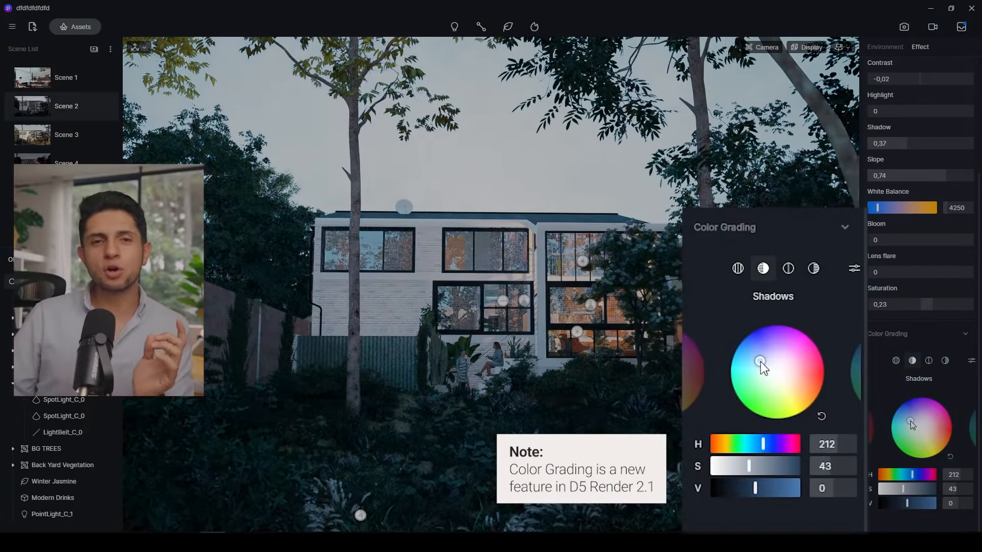
left_click(813, 268)
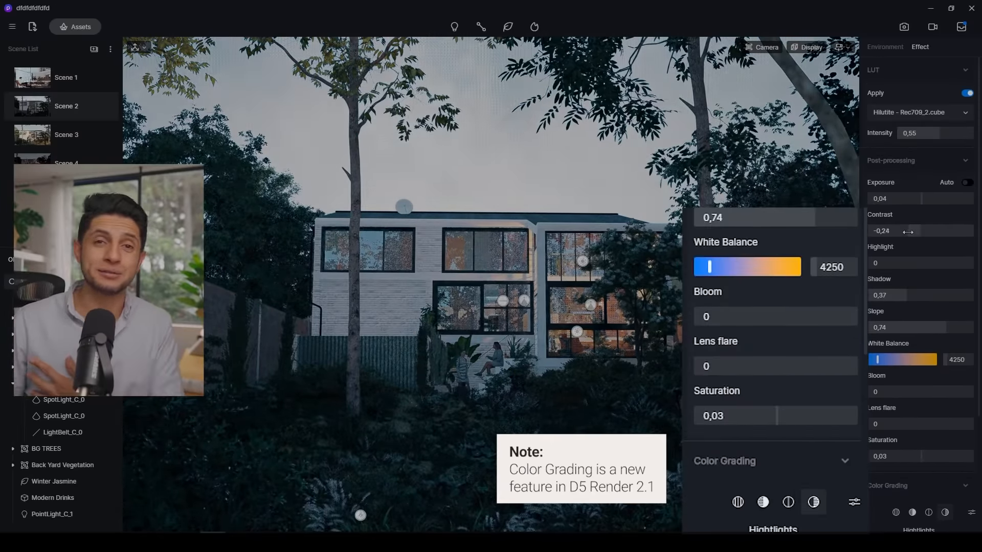
left_click(917, 114)
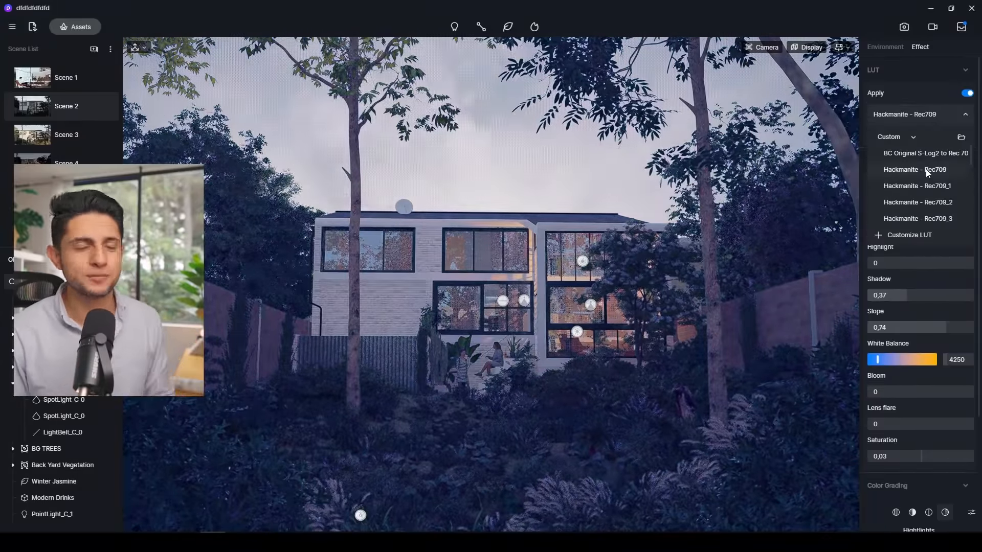
Try LUTs, settle on Heulandite - Rec709_1, and warm the global colour wheel toward orange.
left_click(917, 190)
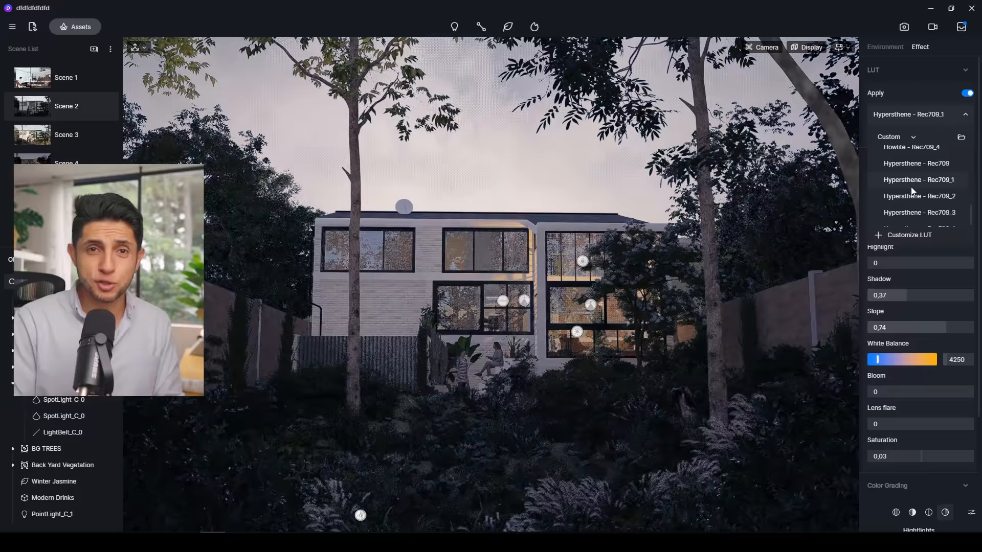
left_click(925, 153)
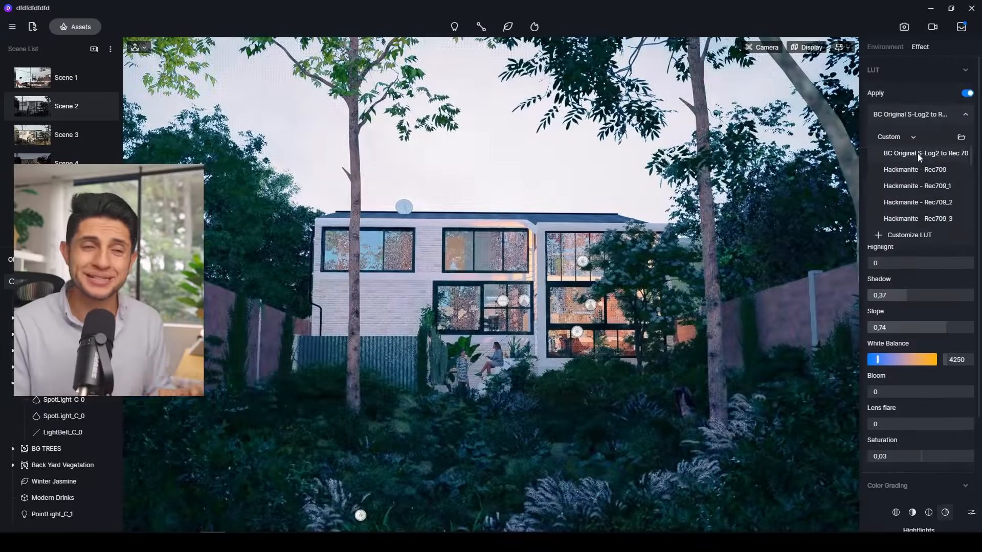
left_click(916, 185)
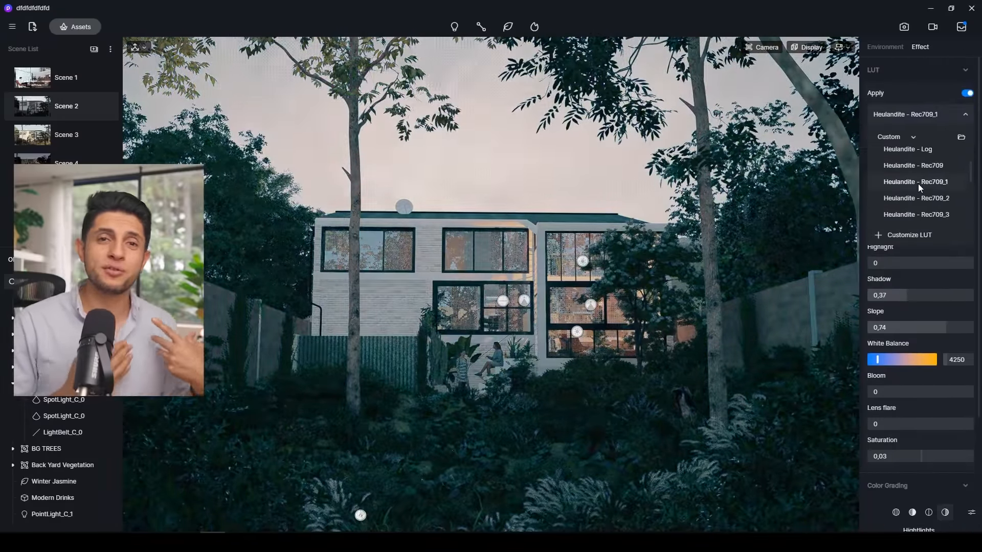
left_click(886, 485)
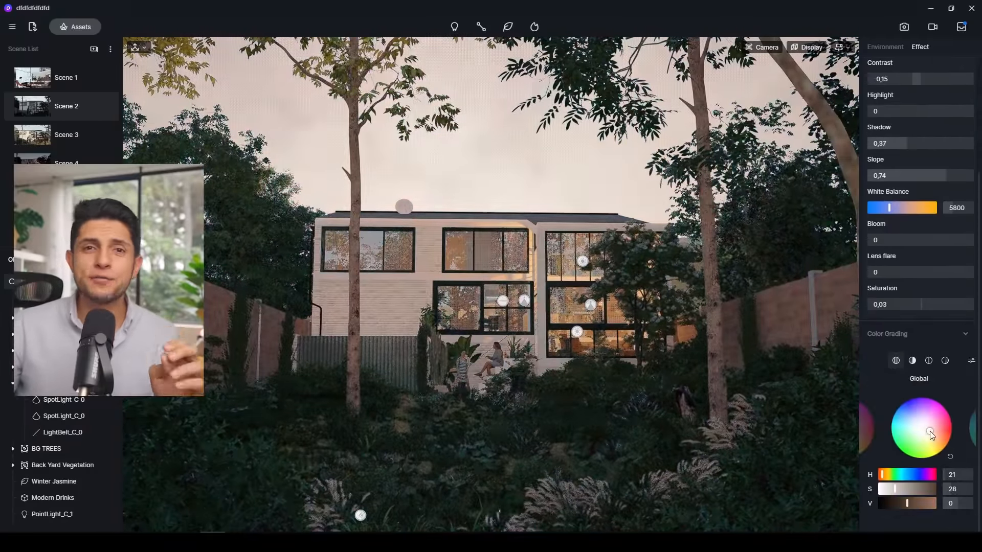
left_click(885, 46)
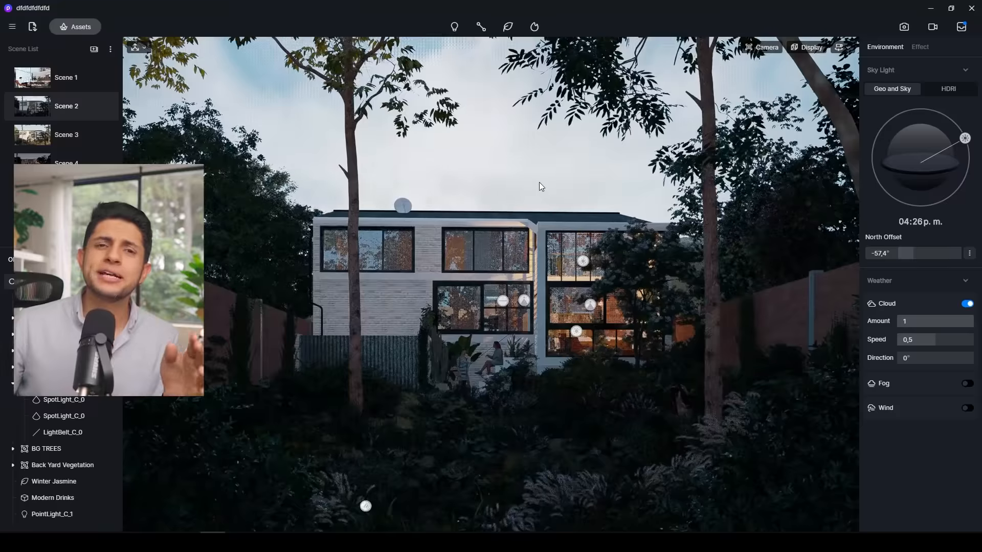
left_click(903, 27)
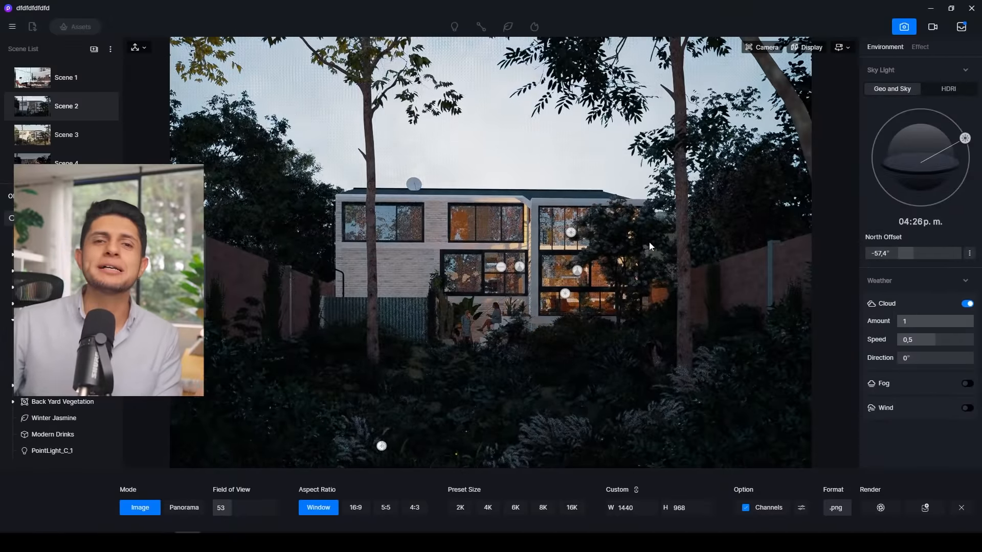
Choose a high-resolution preset and set the custom output height to 4060 pixels.
left_click(515, 508)
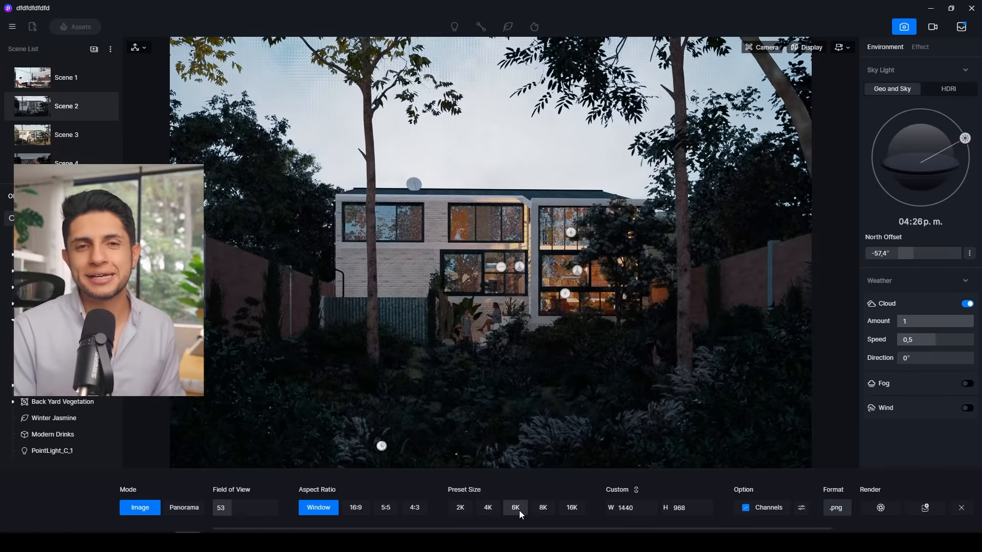
left_click(487, 507)
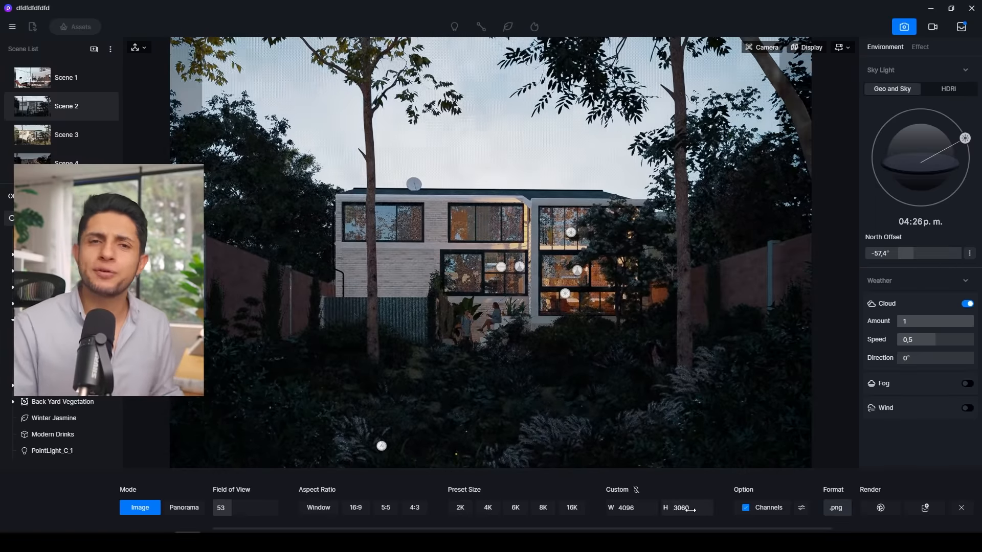
left_click(682, 508)
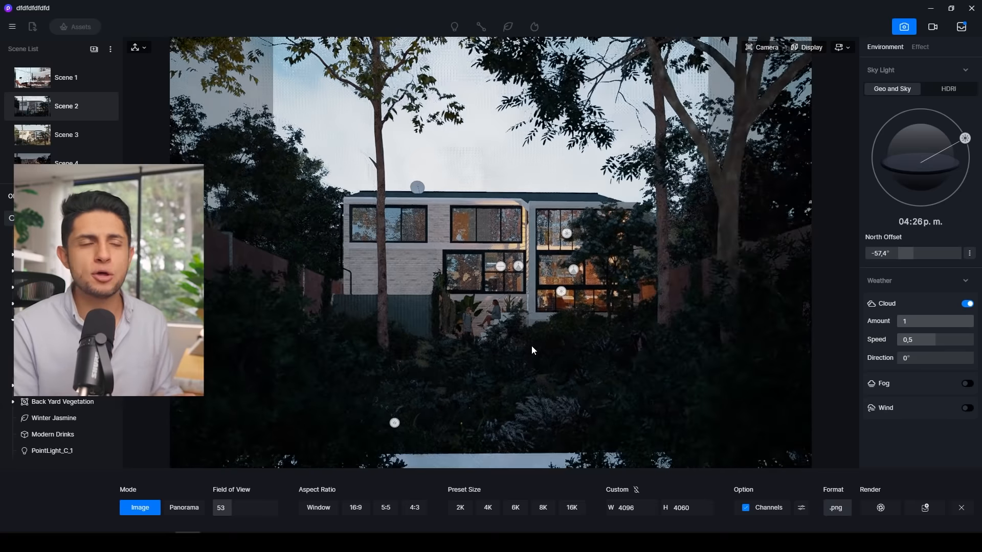
left_click(761, 47)
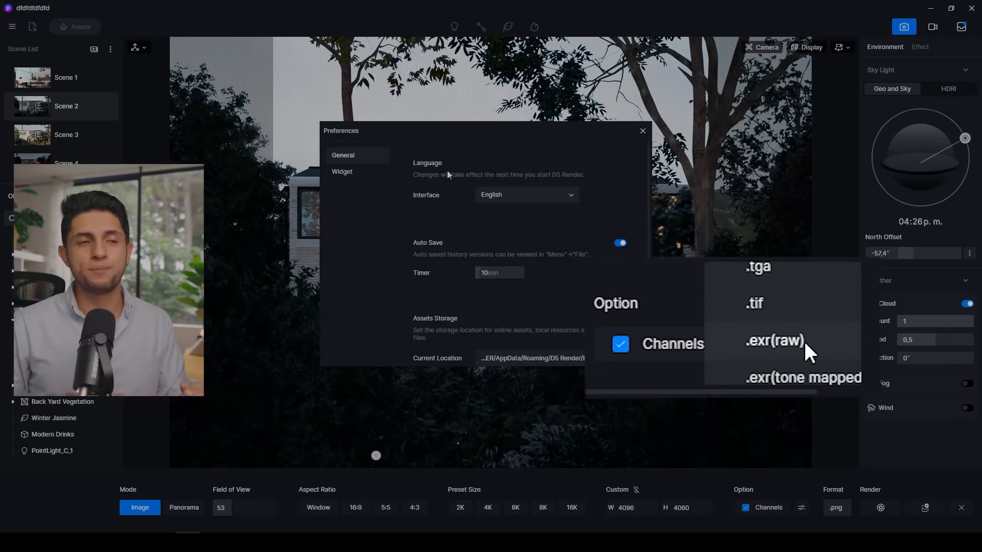
Check the Widget preferences, then set the render format to .exr(raw).
left_click(343, 171)
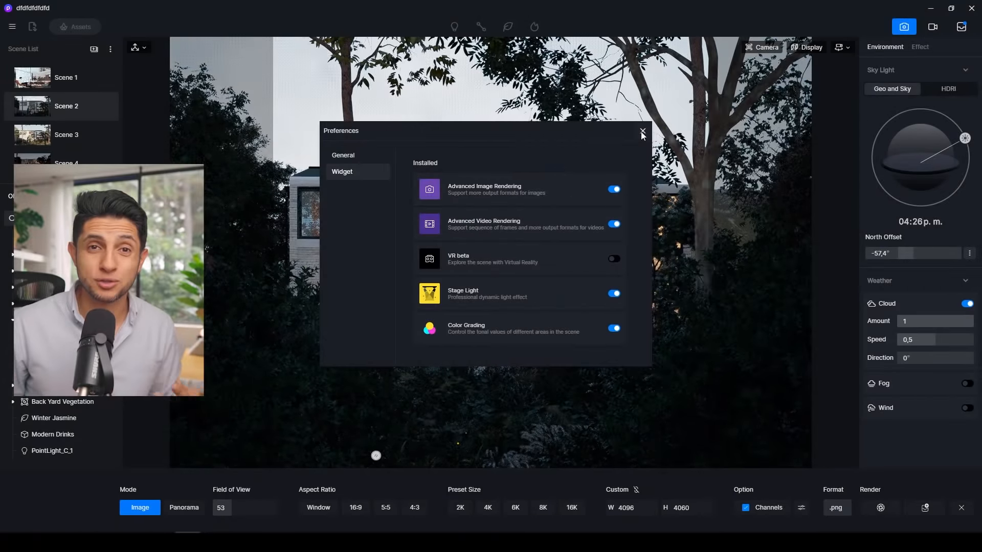
left_click(836, 508)
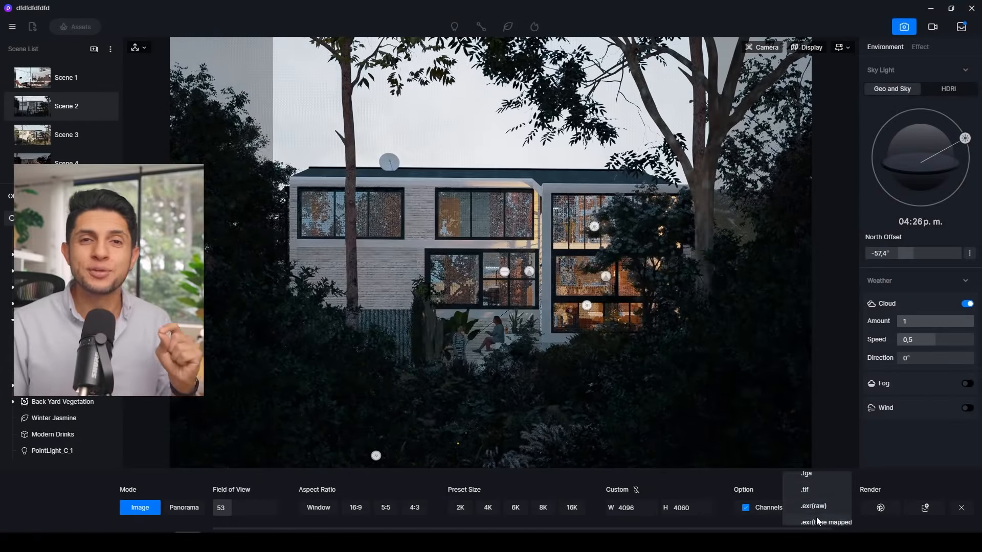
left_click(813, 507)
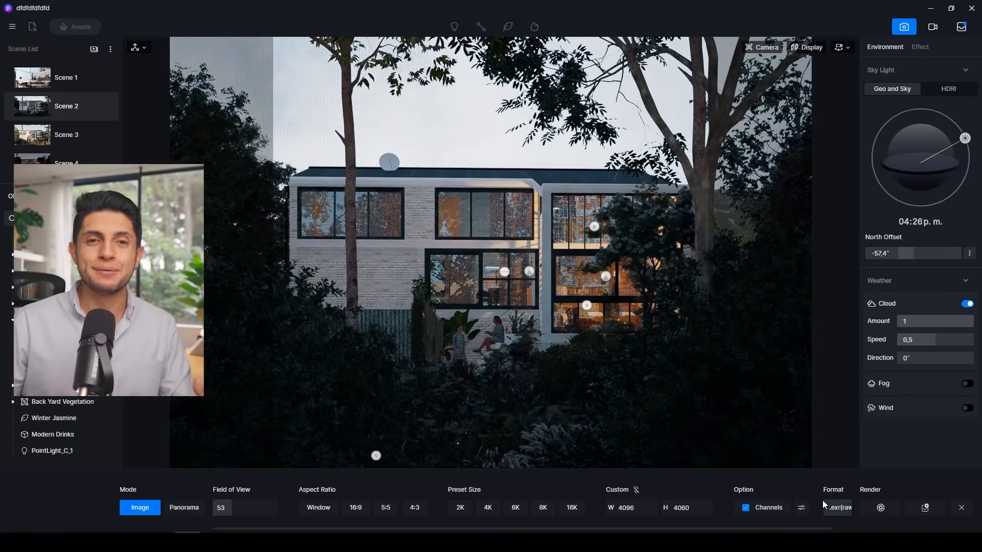
mouse_move(879, 508)
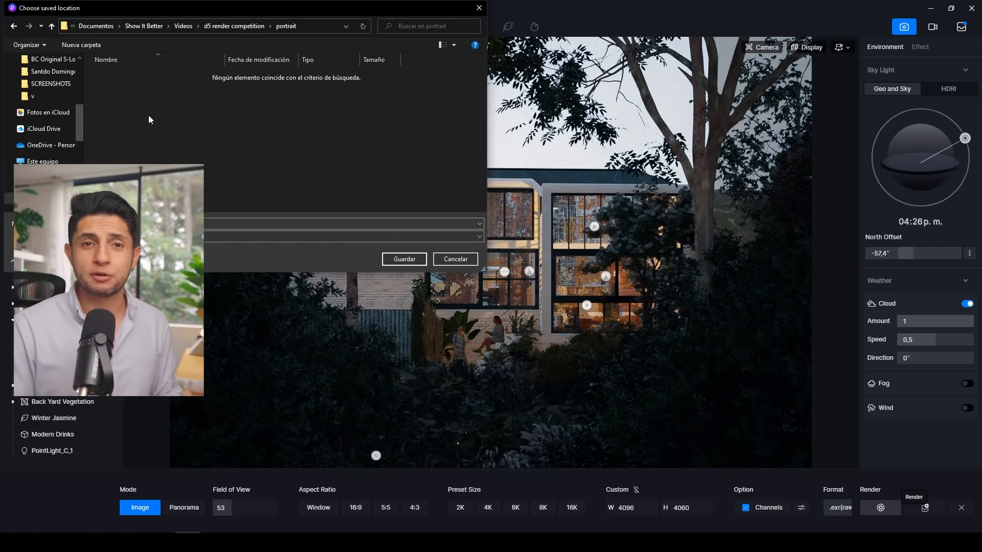
Confirm the portrait folder as save location and start rendering the image.
left_click(404, 259)
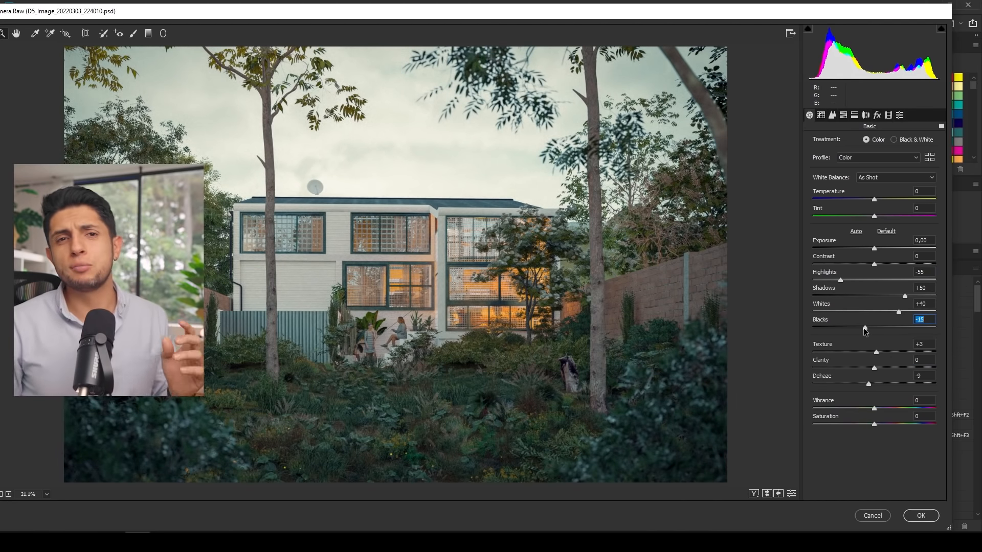
Set Highlights -55, Shadows +50, Whites +40 and Blacks -43 in Camera Raw's Basic panel.
left_click_drag(864, 328, 847, 327)
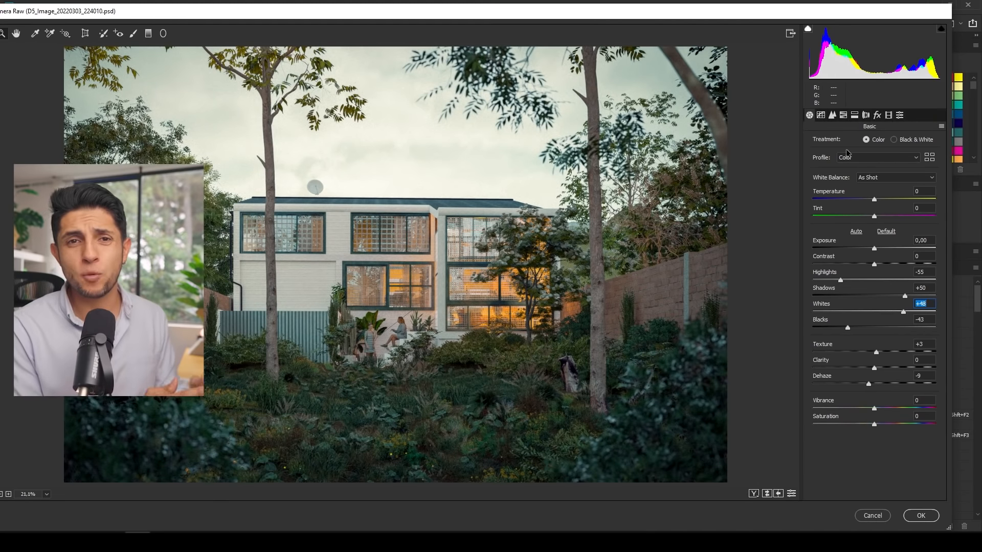
left_click(832, 114)
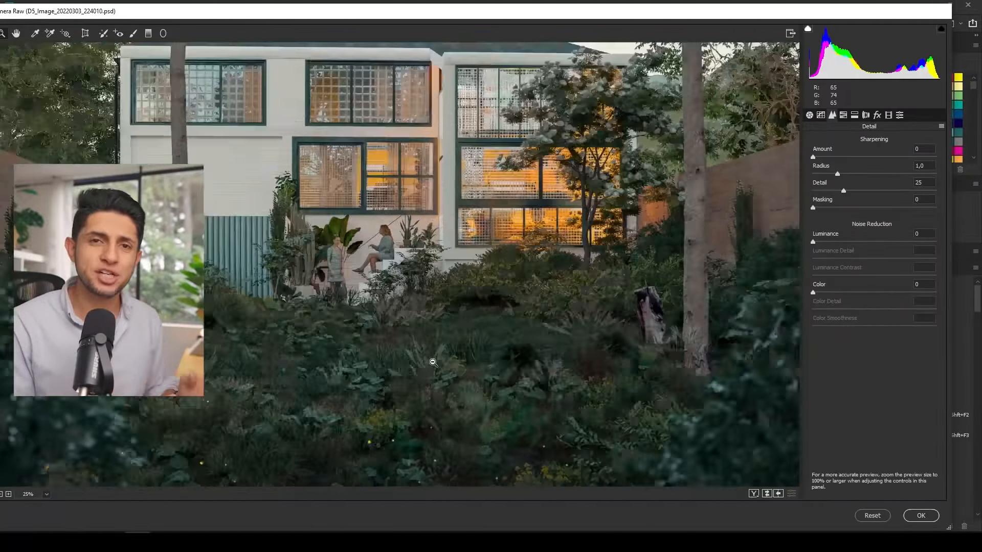
left_click(854, 114)
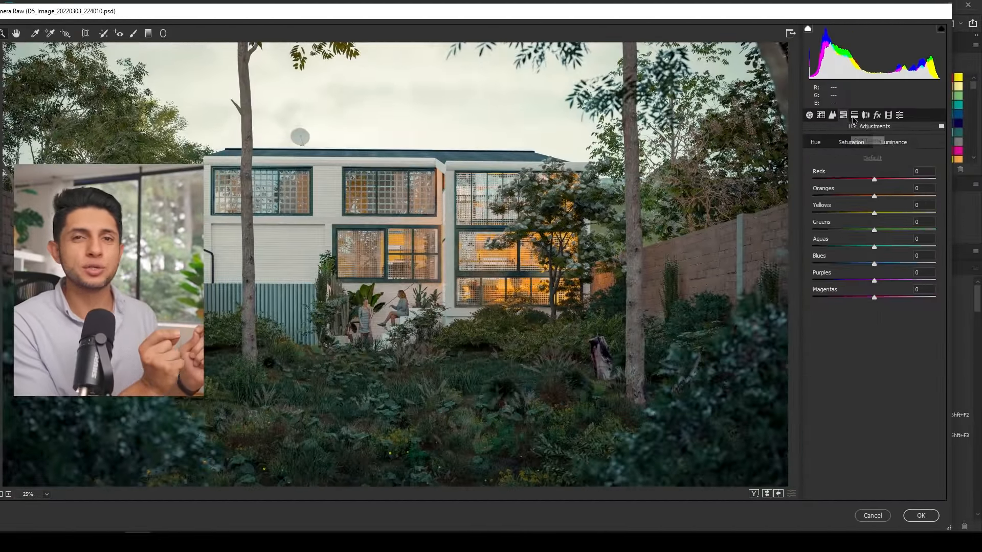
left_click(854, 114)
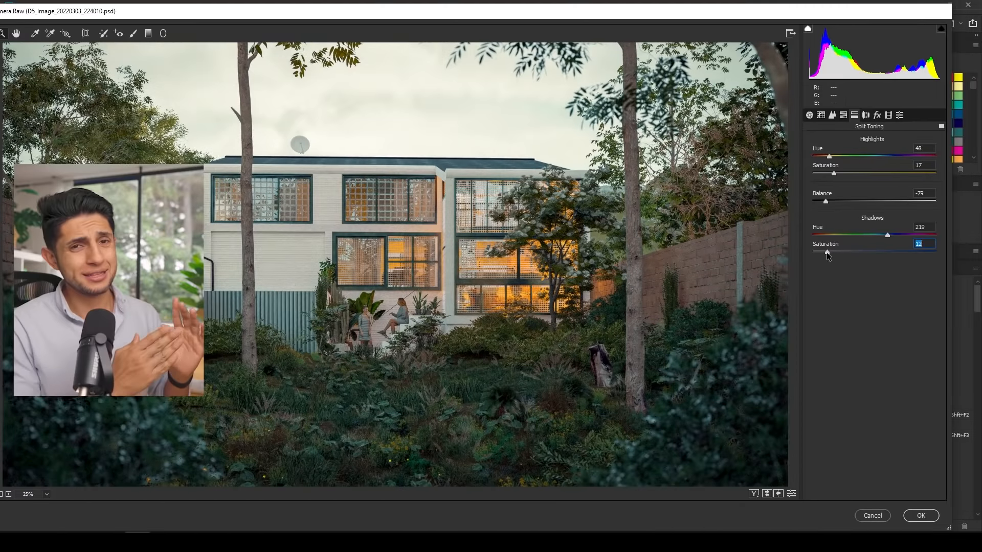
Boost Split Toning highlight saturation for warm highlights and blue shadows, then apply the filter.
left_click_drag(829, 174, 860, 174)
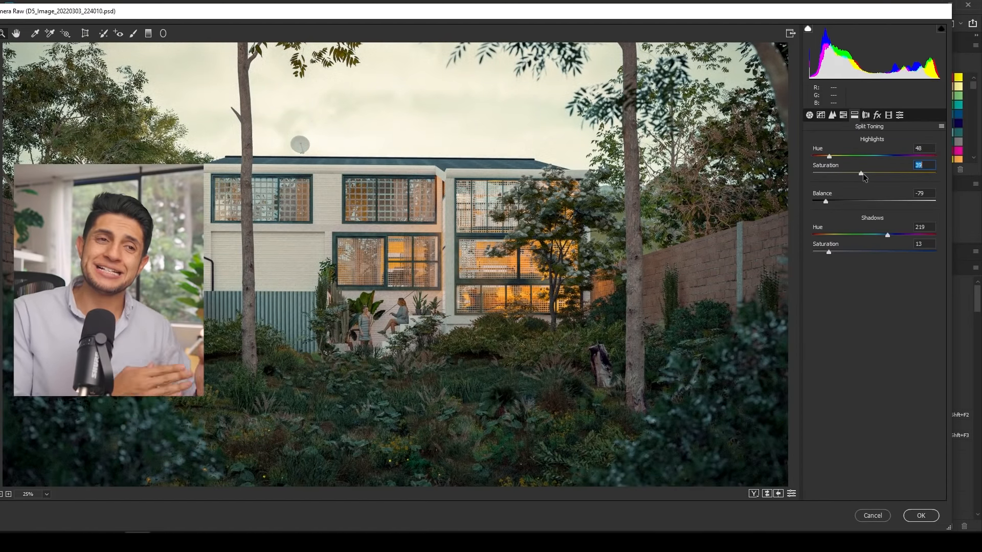
left_click(865, 115)
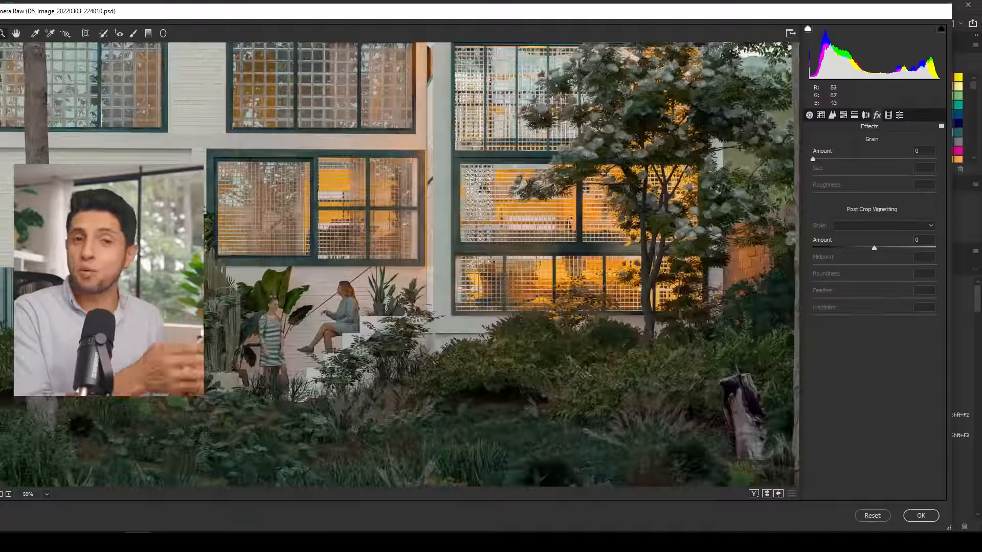
left_click(920, 515)
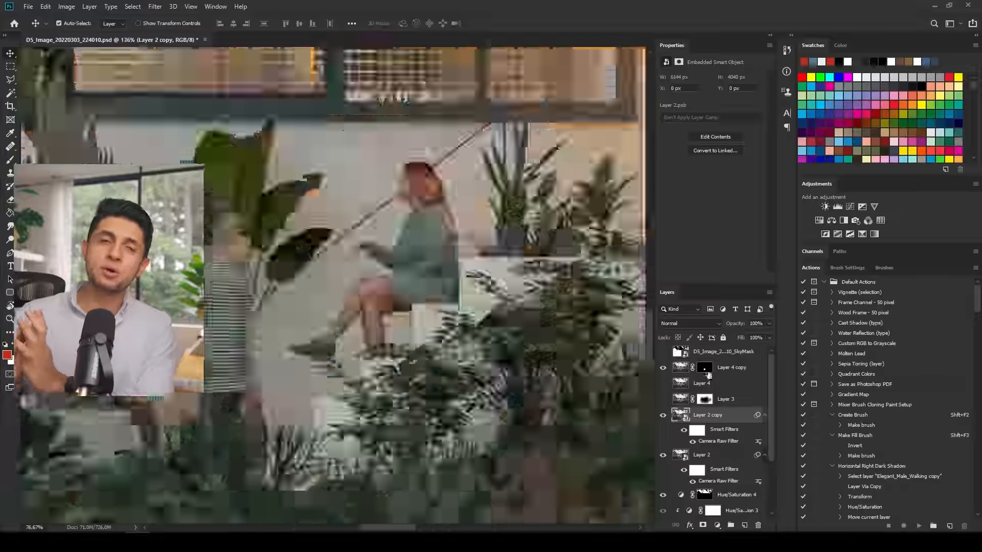